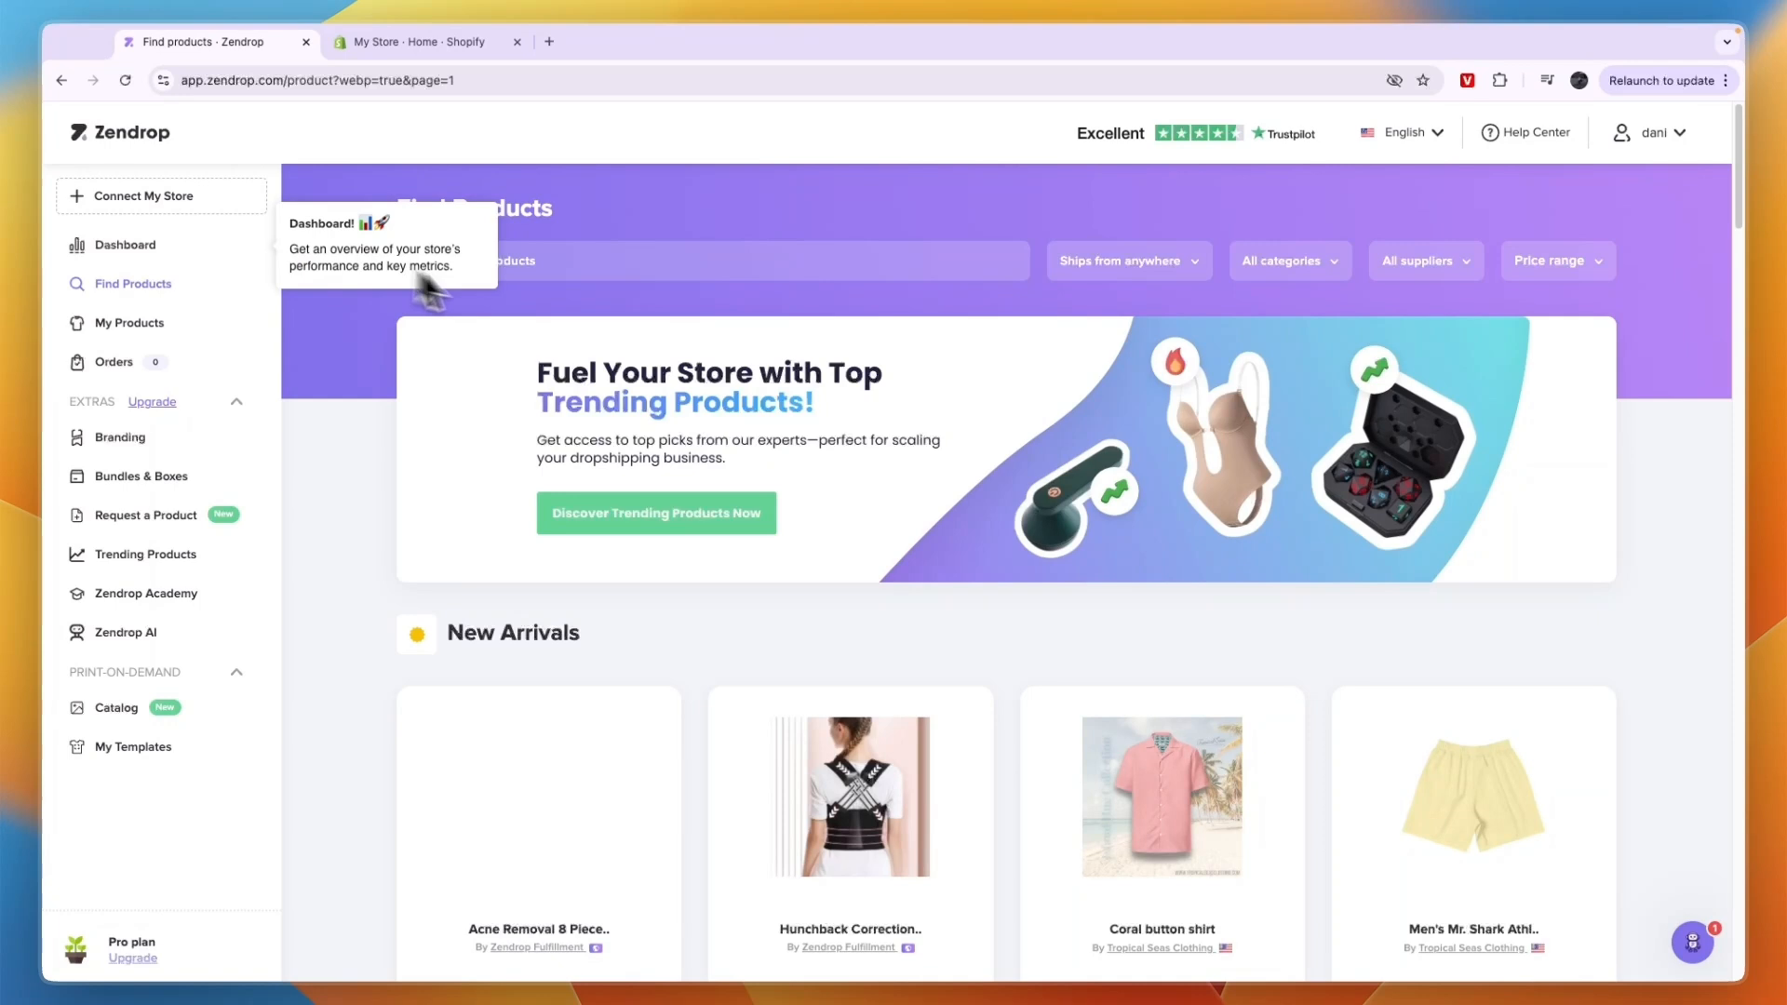
pyautogui.moveTo(553, 298)
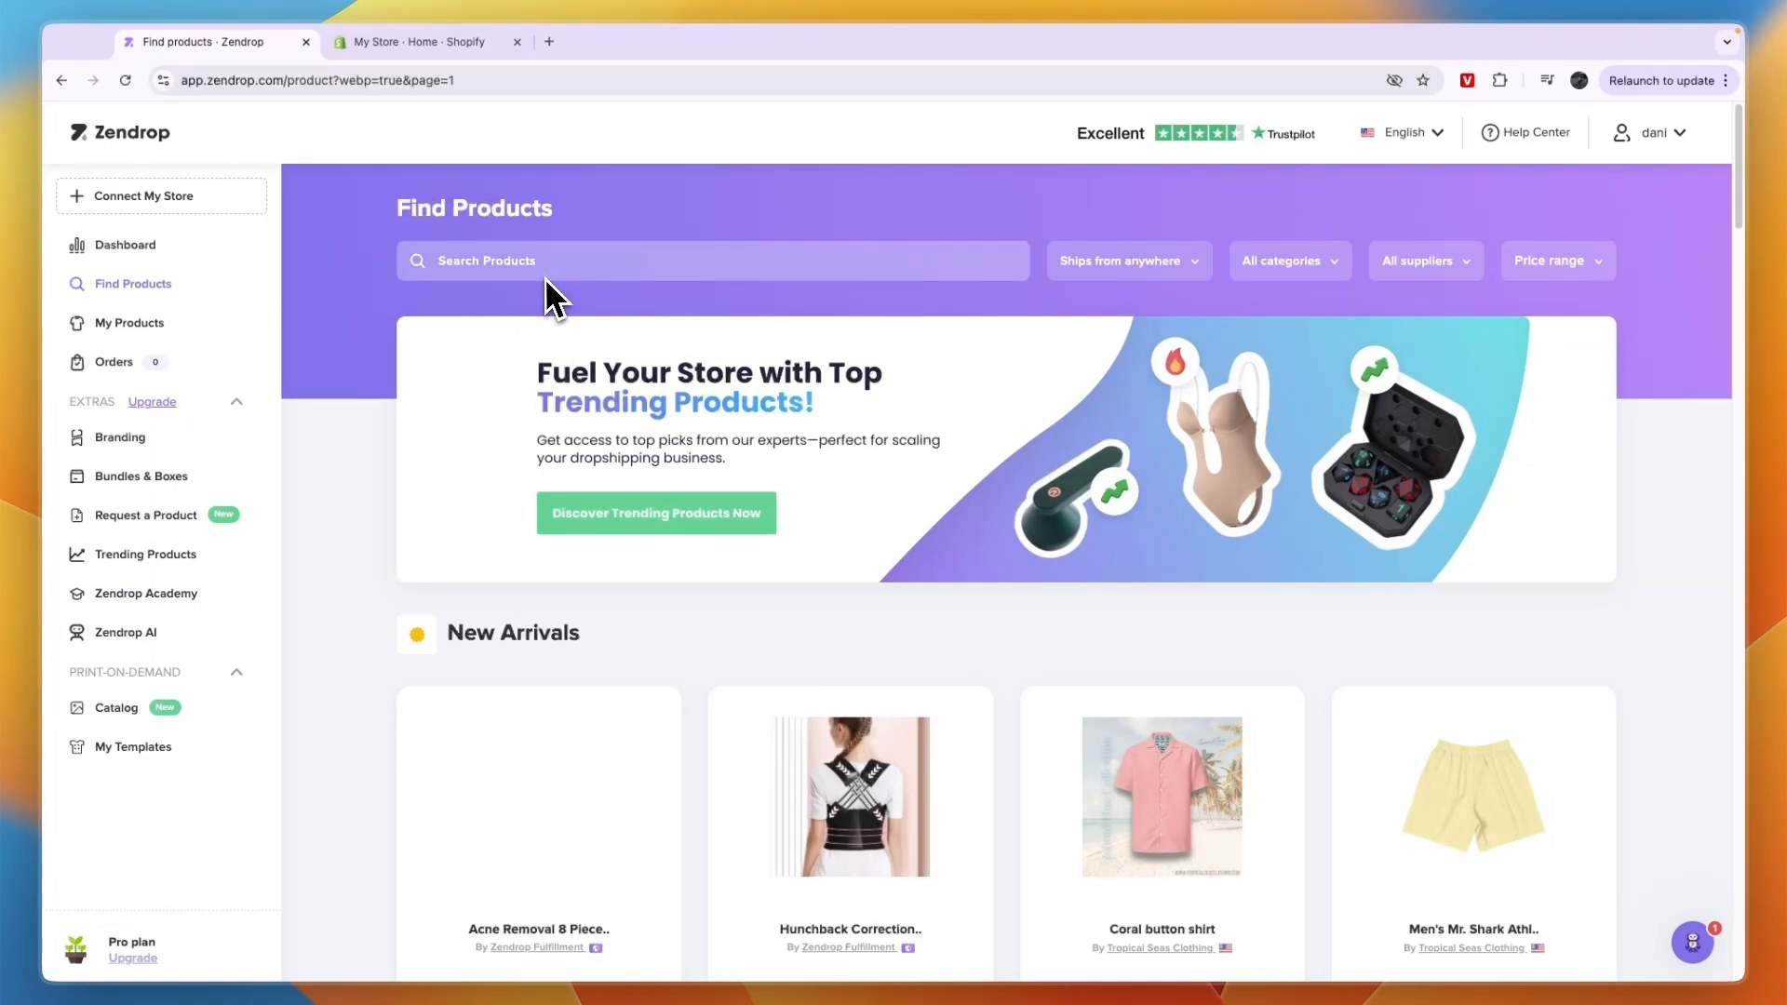
# Step: Start Connect My Store and choose 'Connect a store I already have' to reach the integration steps
pyautogui.click(428, 43)
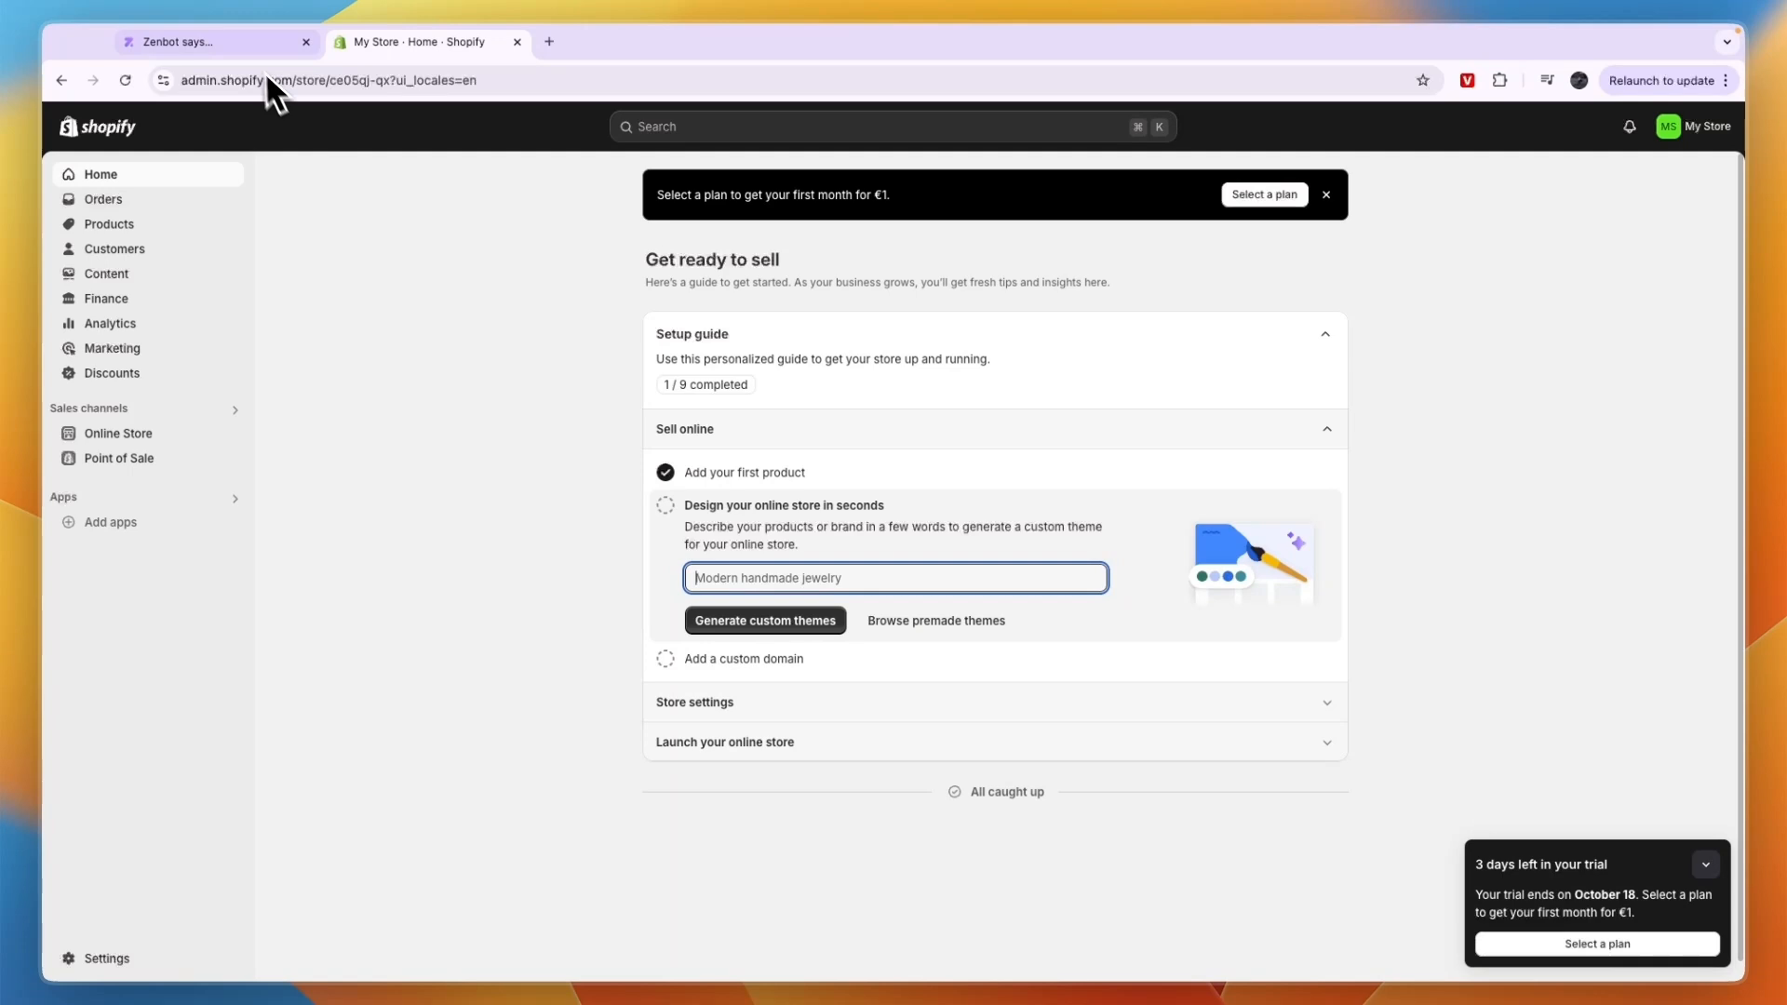
pyautogui.click(214, 42)
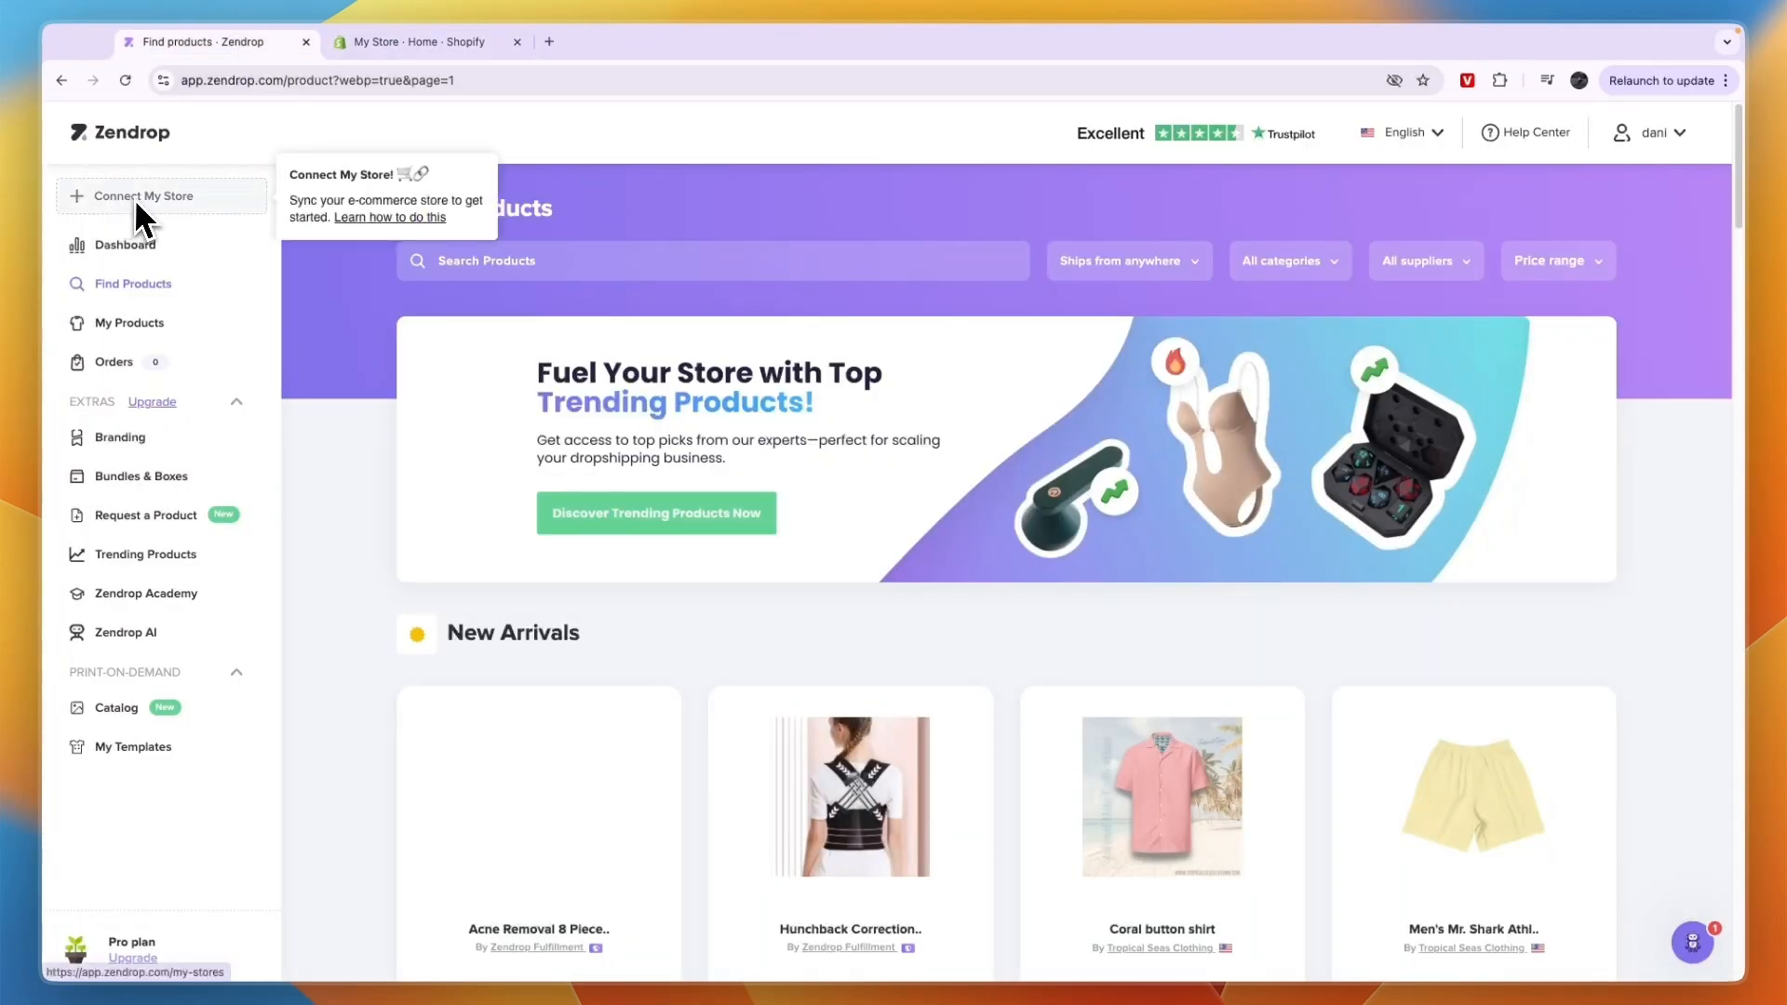
pyautogui.click(143, 196)
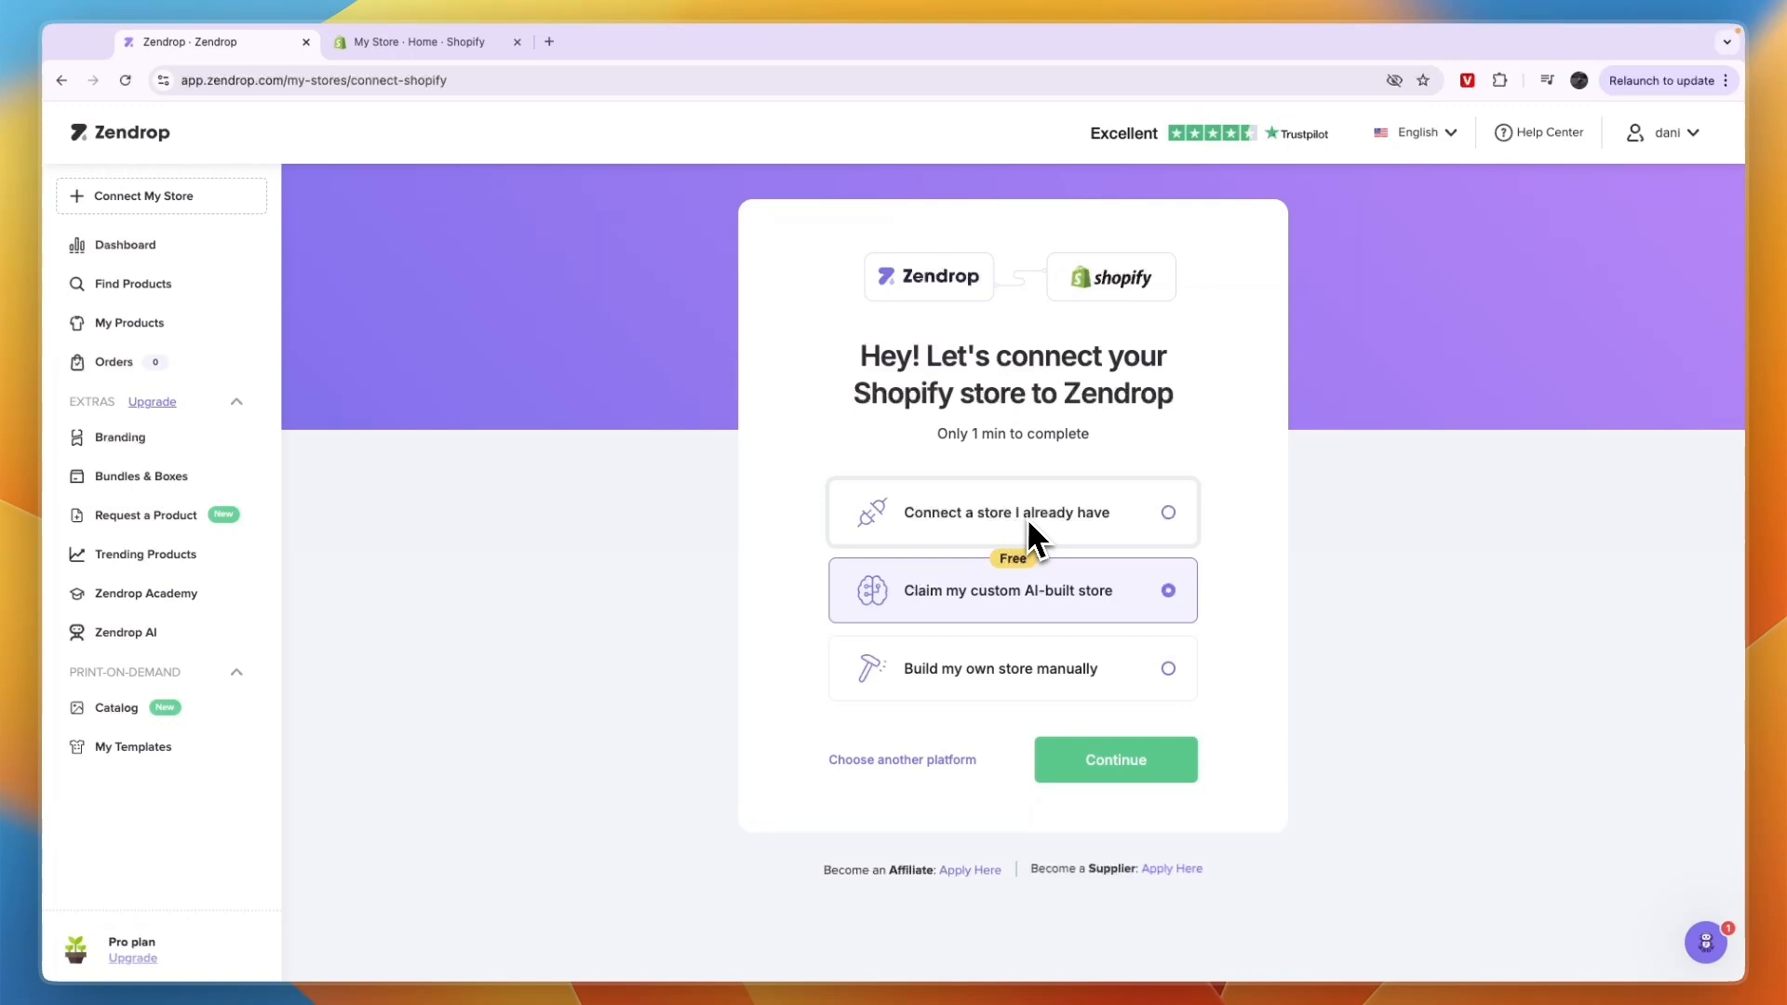
pyautogui.moveTo(1091, 683)
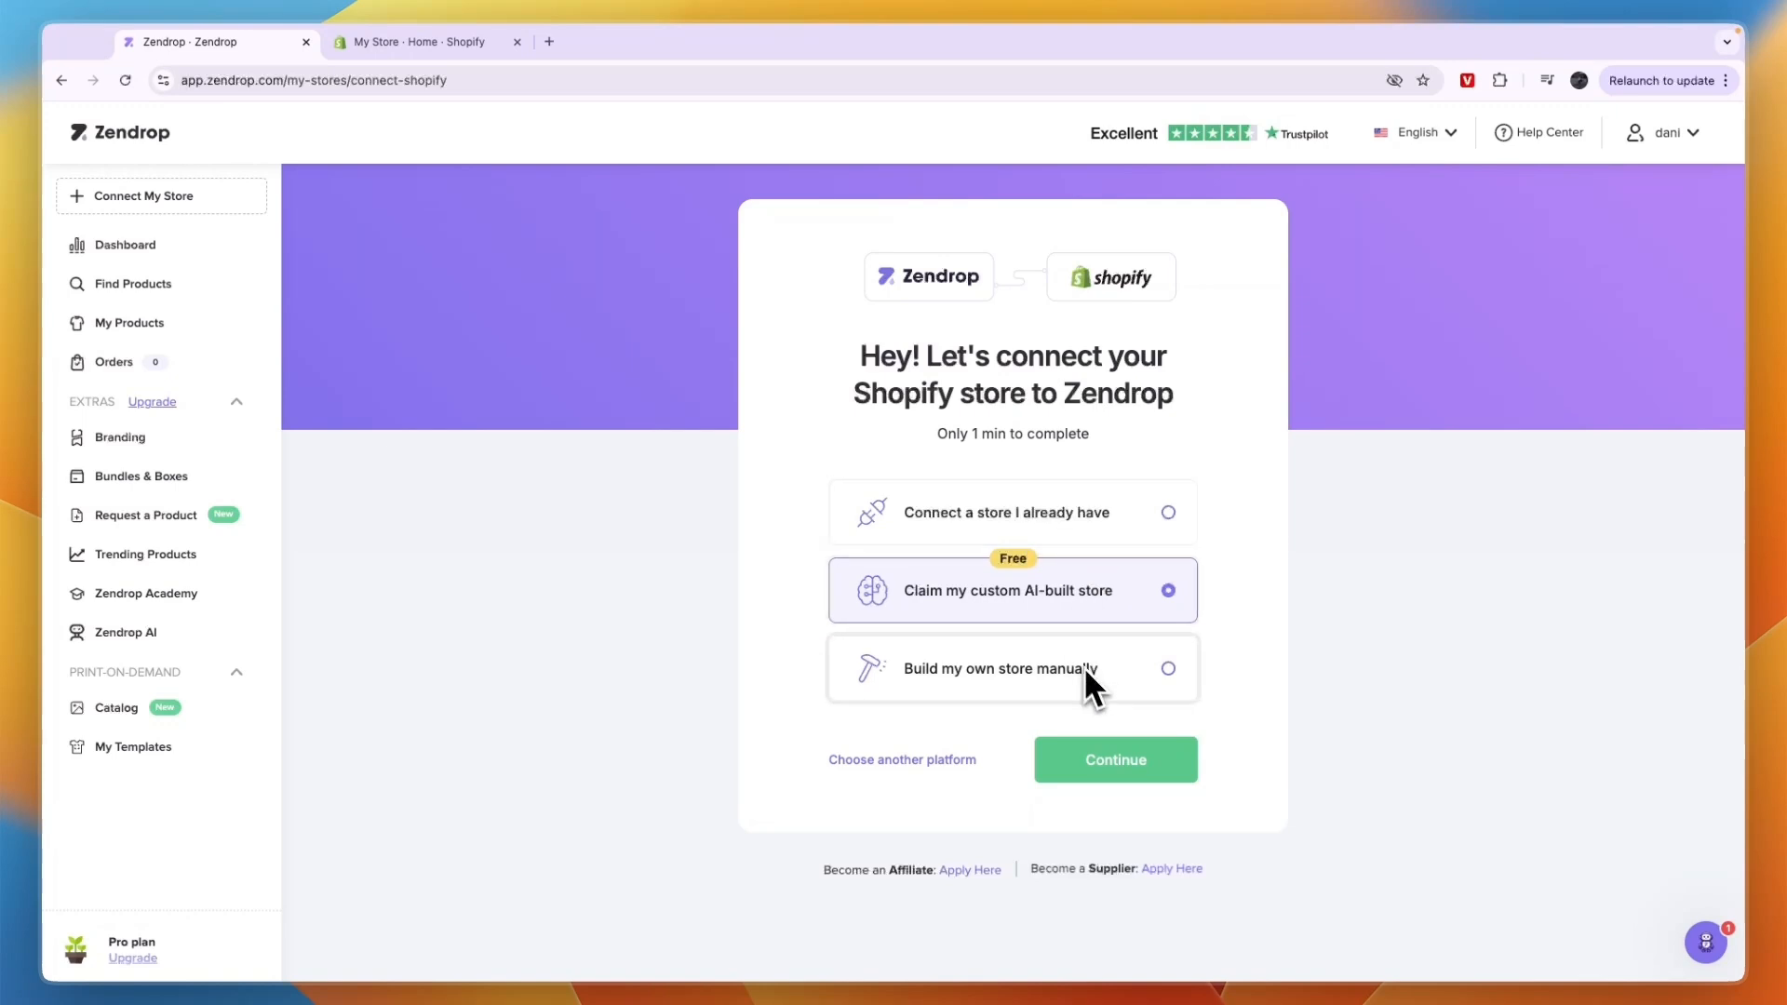
pyautogui.click(1010, 512)
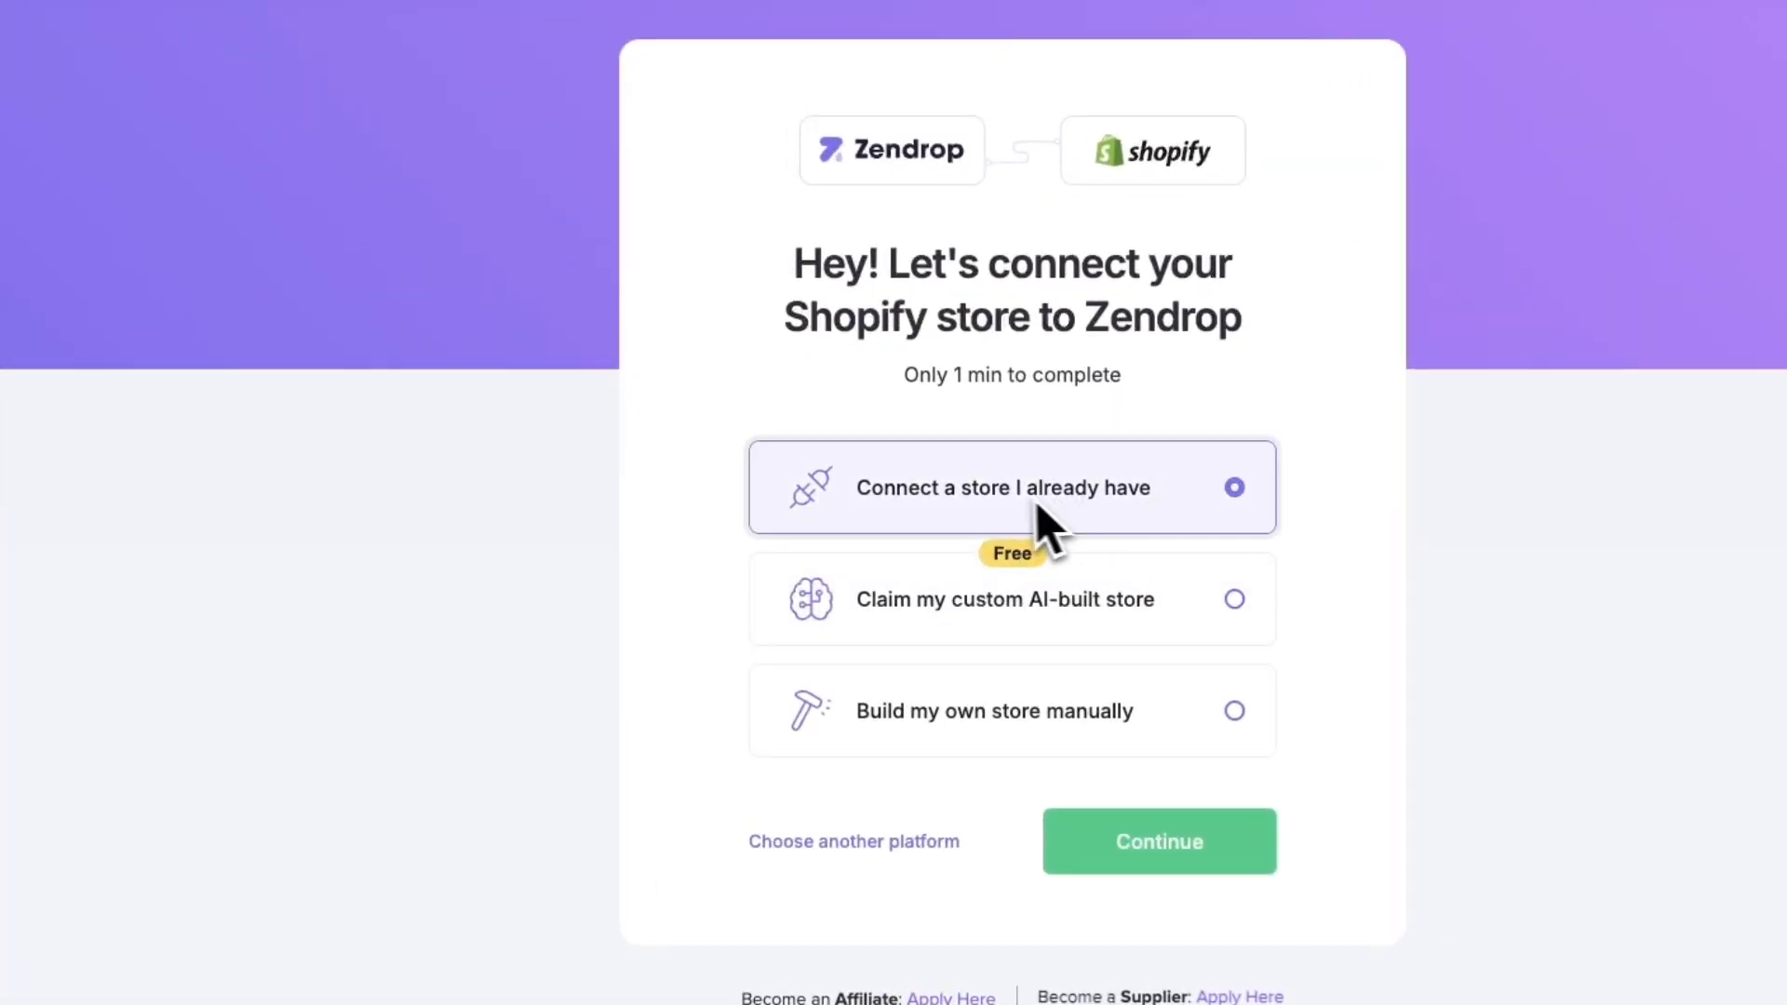
pyautogui.click(1158, 841)
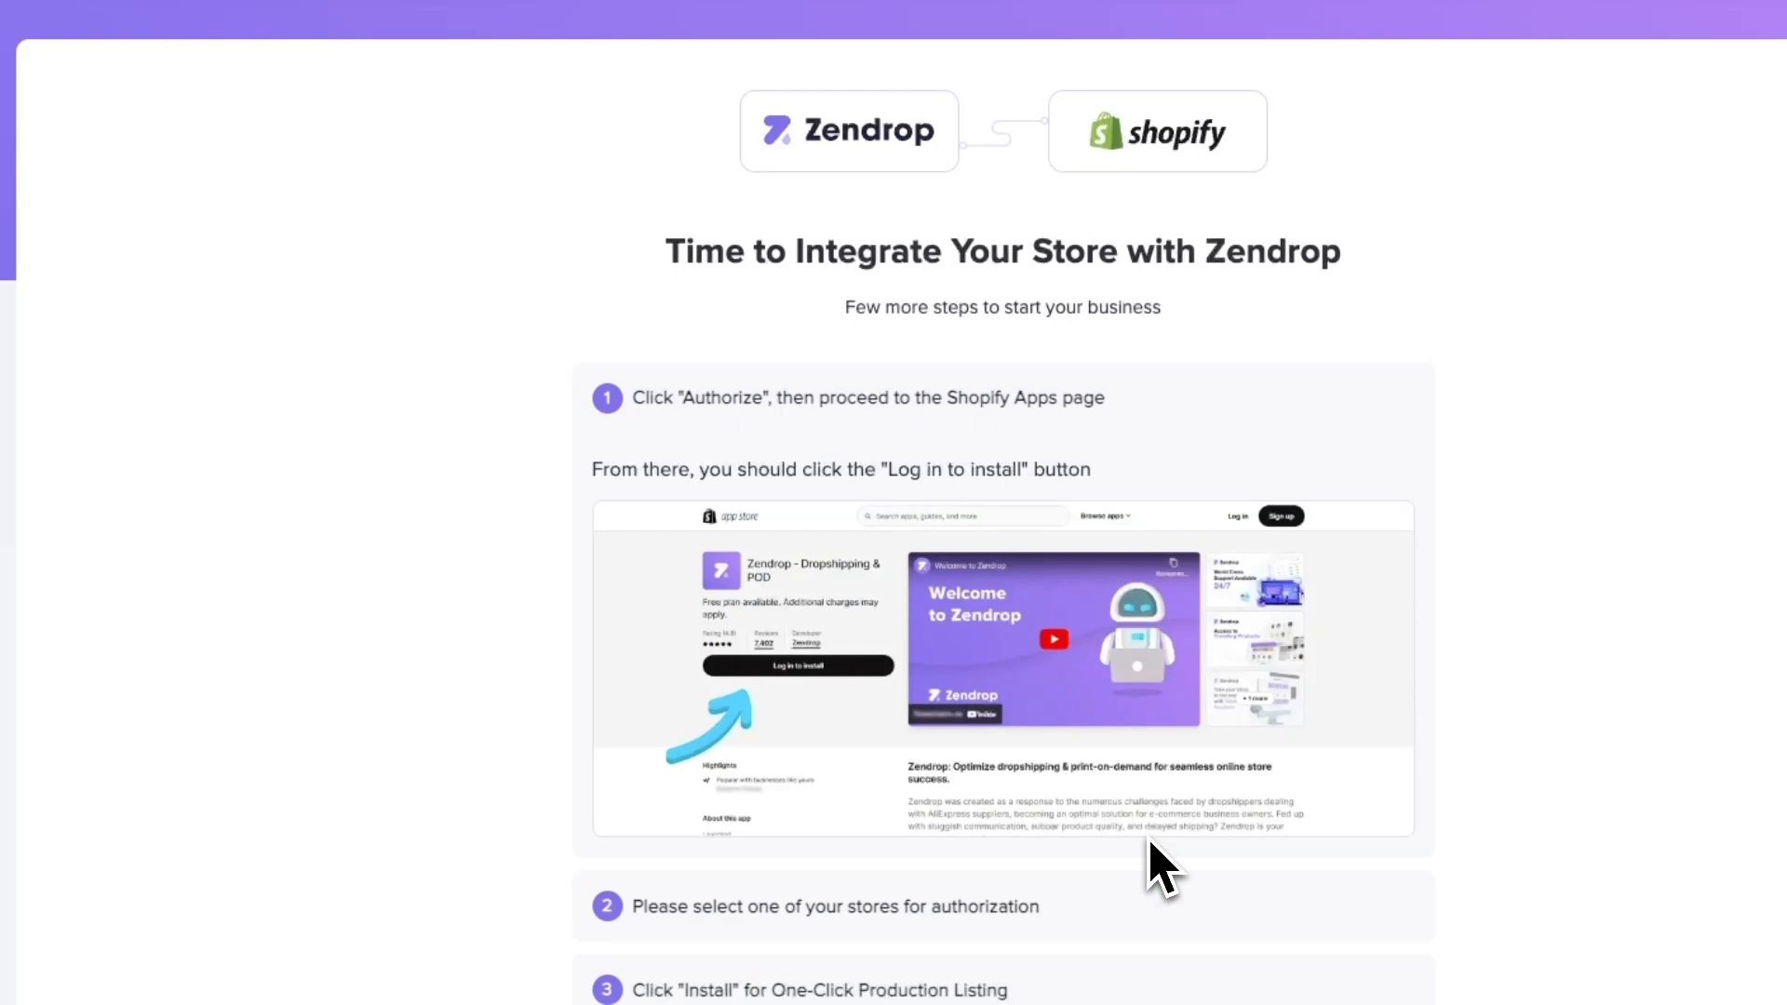
pyautogui.scroll(3)
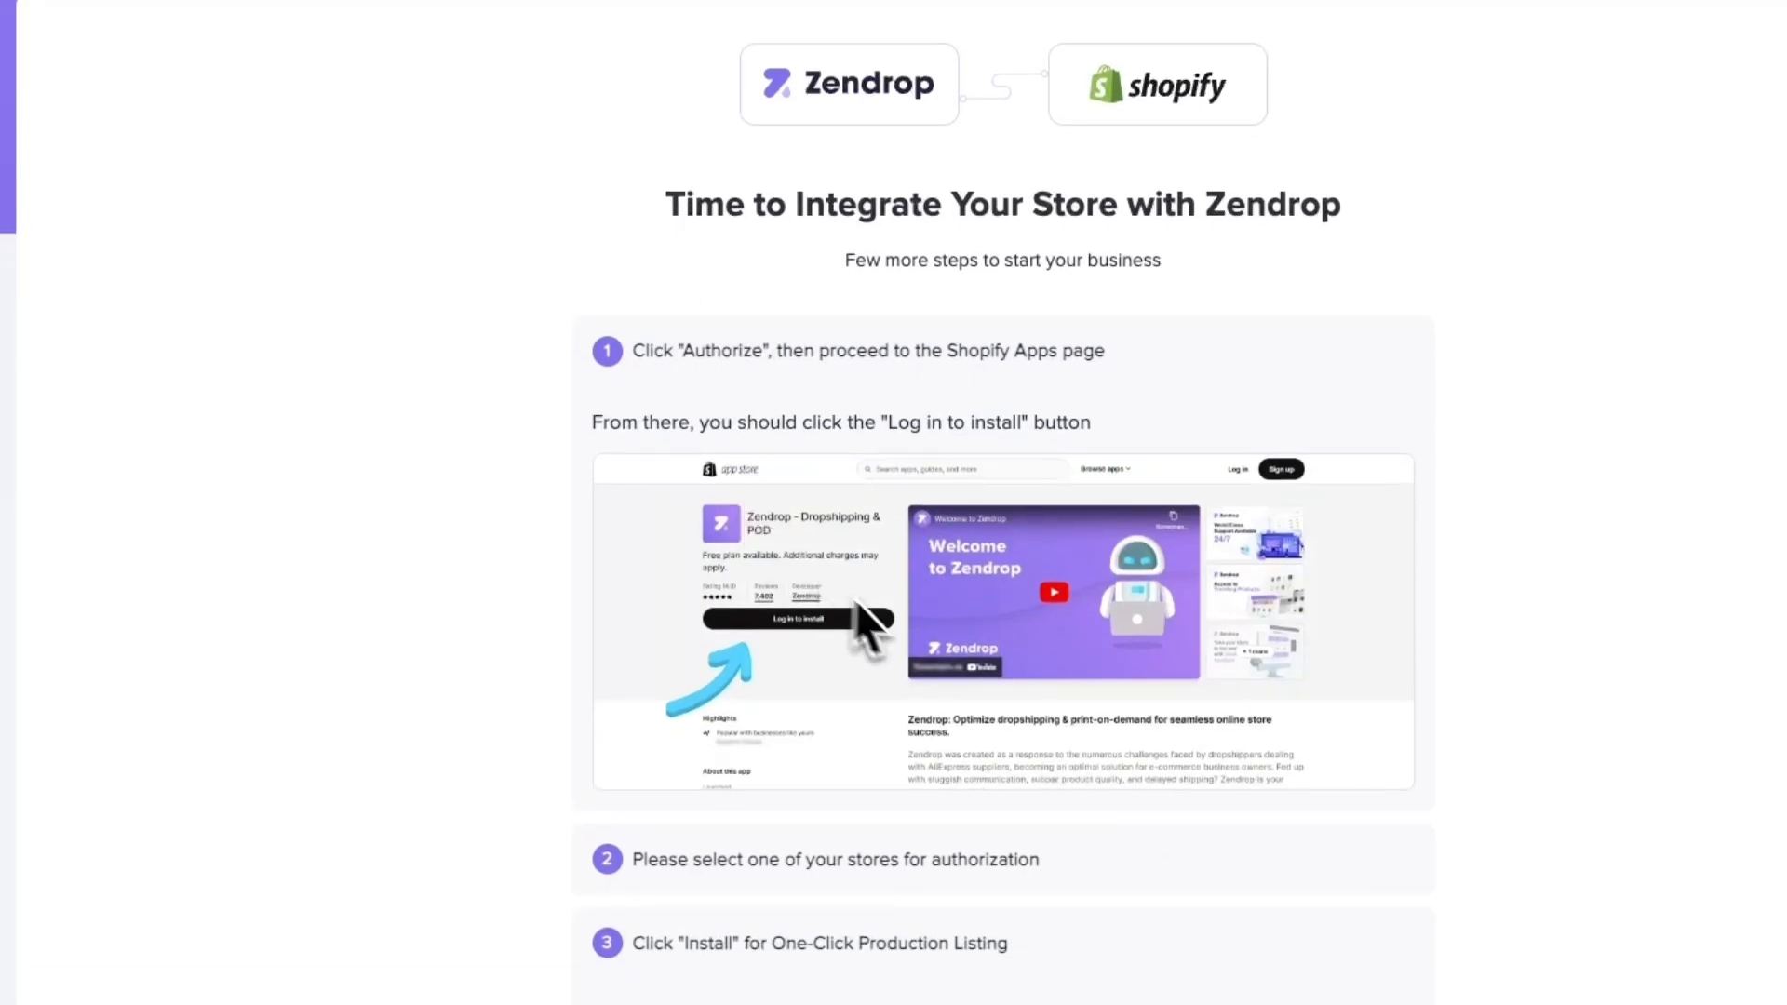
# Step: From the admin's app recommendations, search the Shopify App Store for 'zendrop'
pyautogui.click(423, 43)
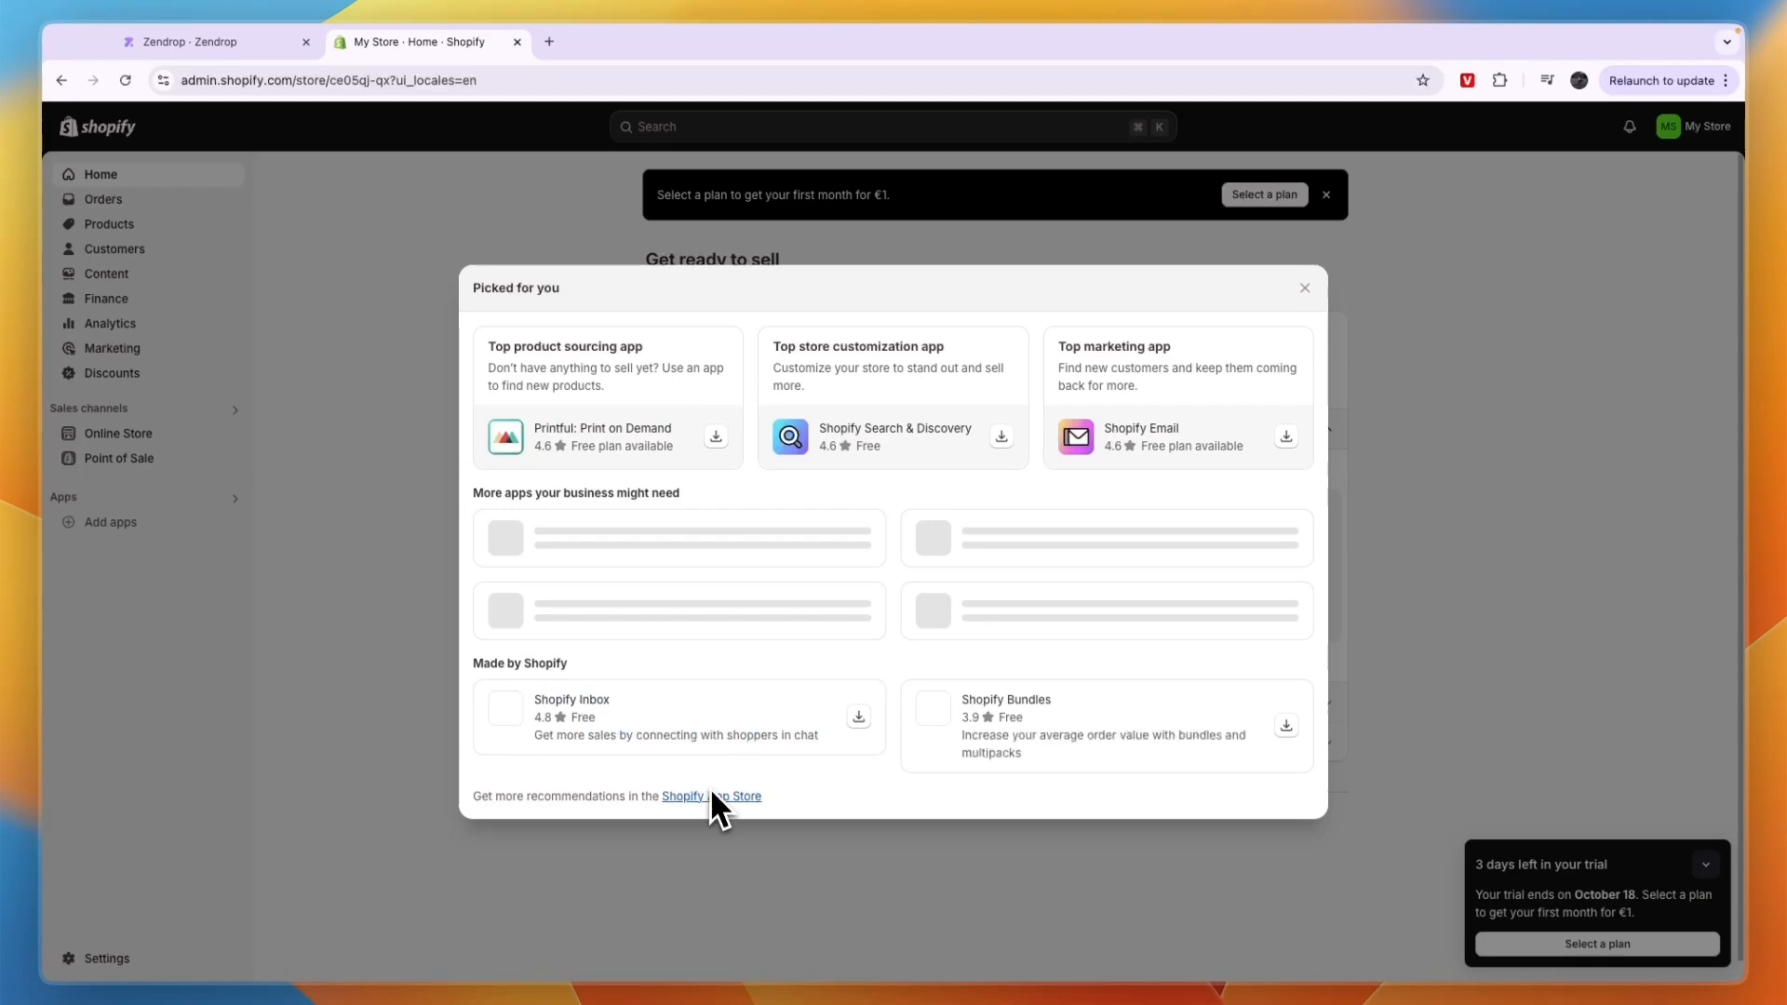
pyautogui.click(711, 795)
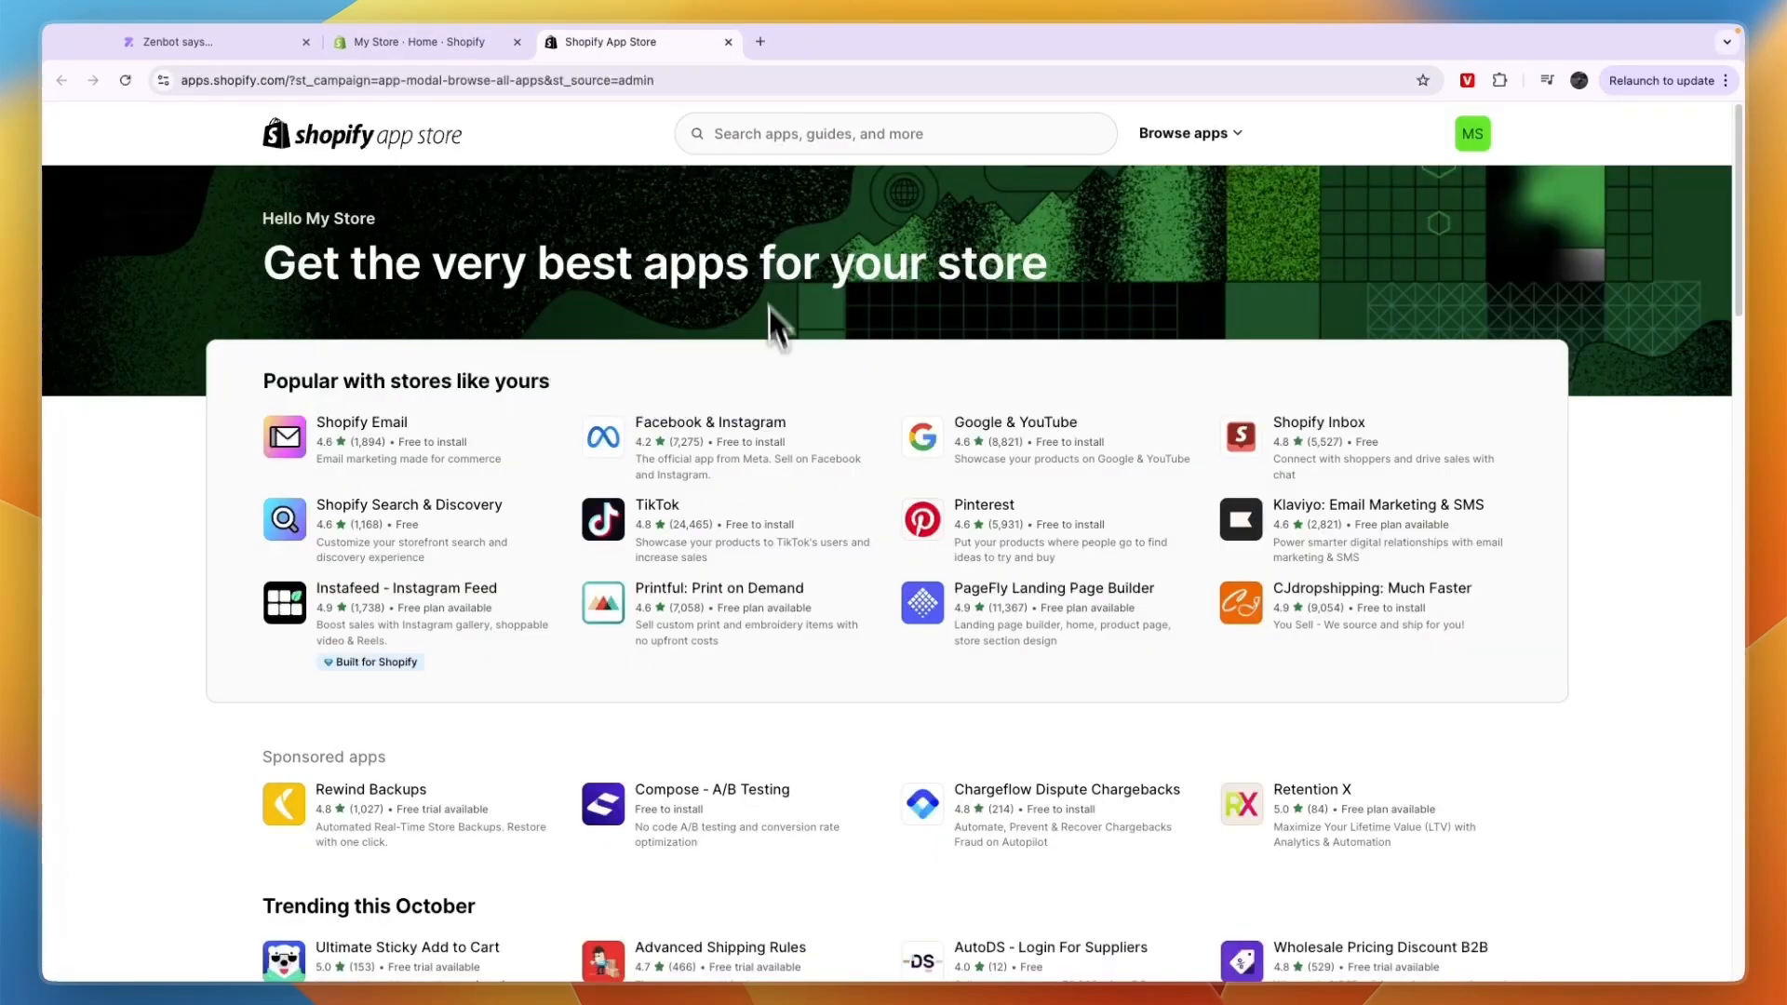
pyautogui.click(895, 134)
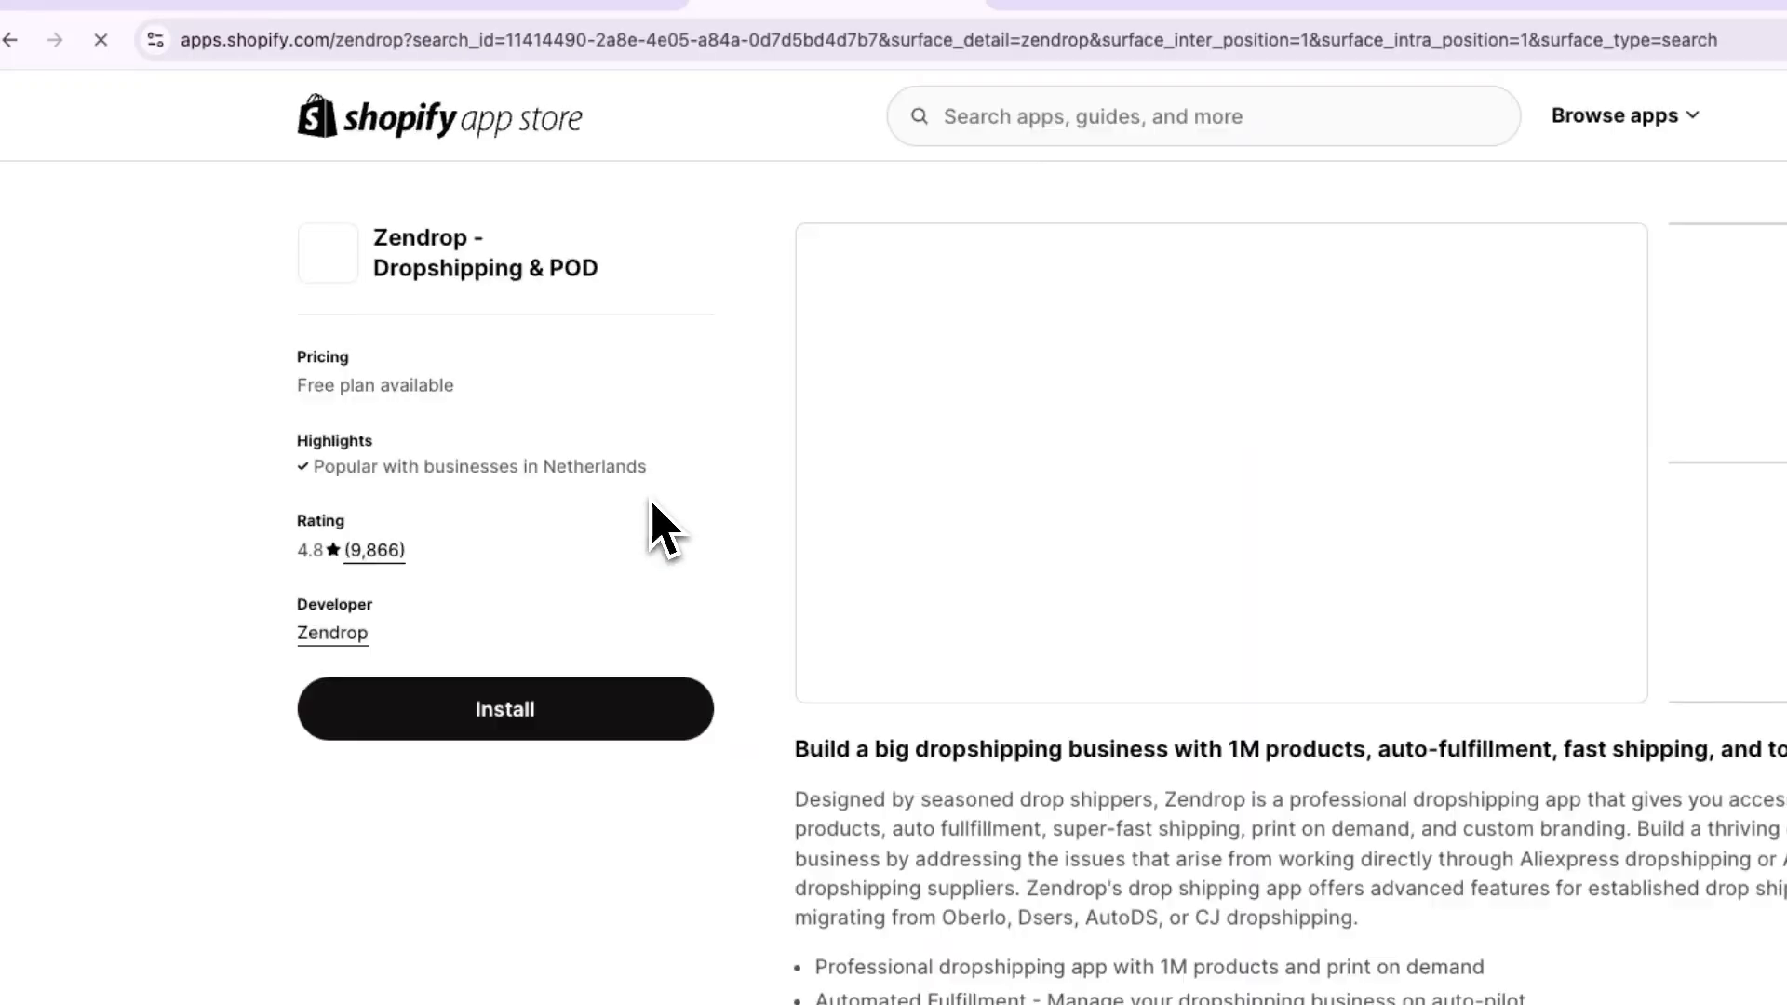
pyautogui.moveTo(575, 724)
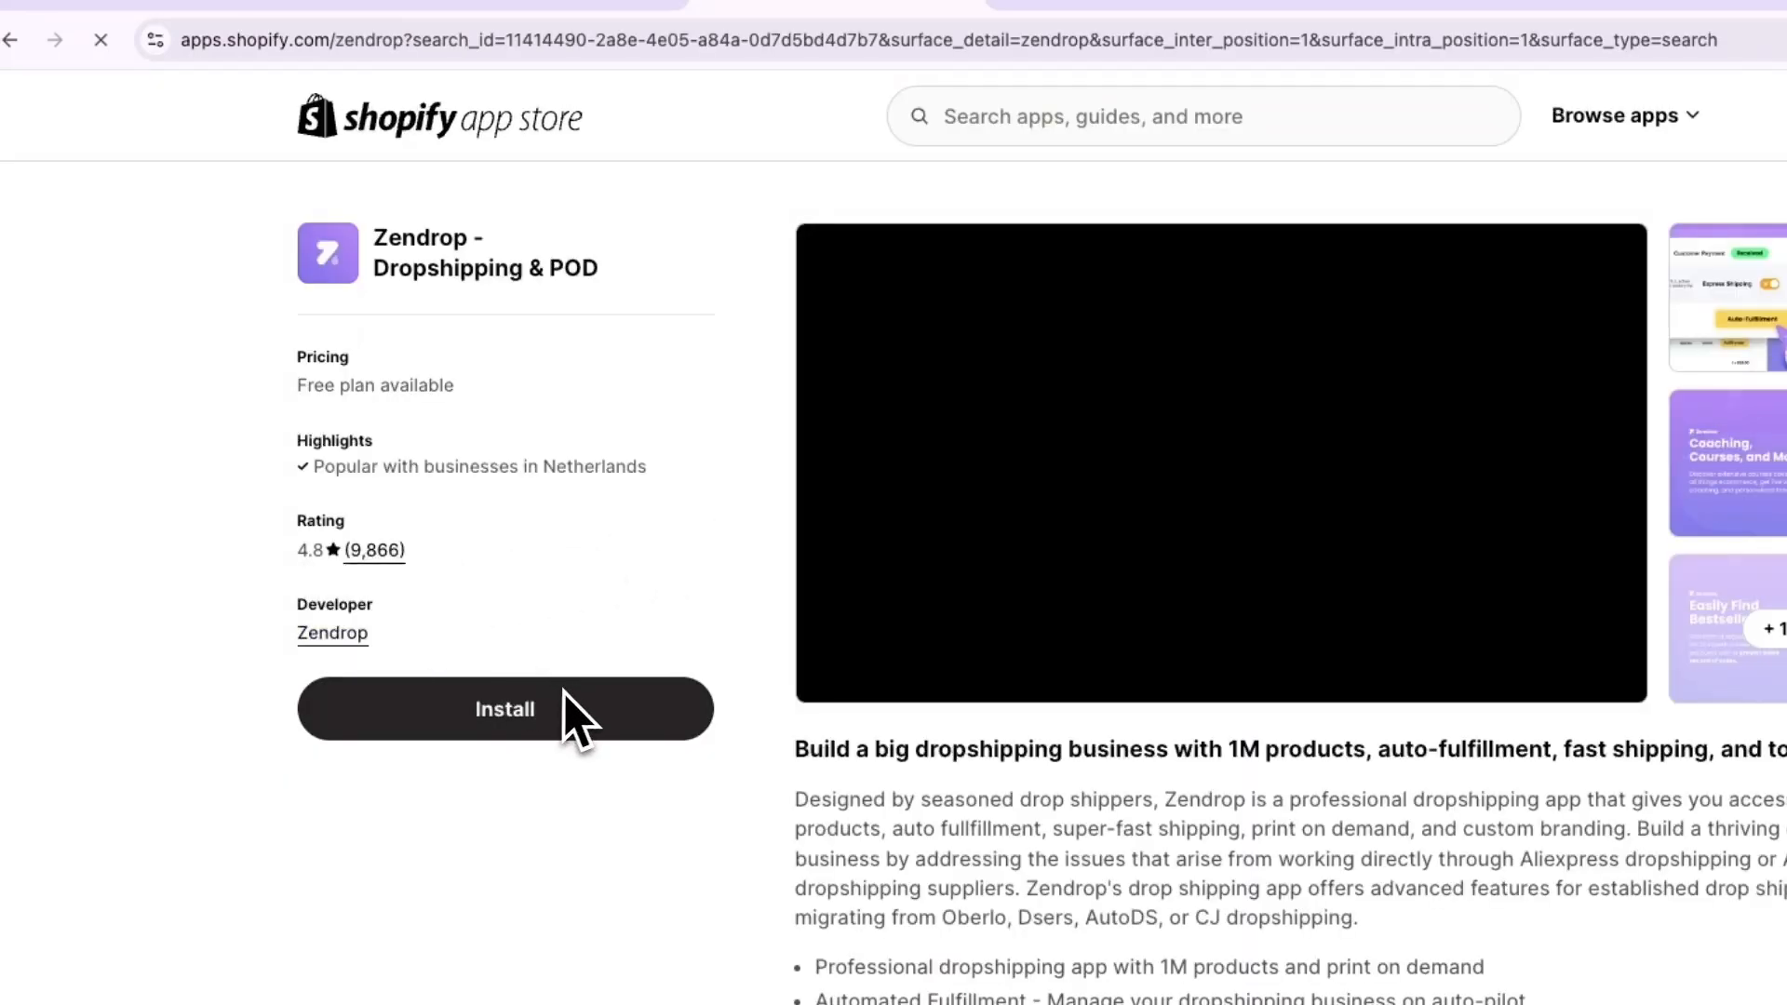
# Step: Install the Zendrop app on the store, approving its data-access permissions
pyautogui.click(505, 710)
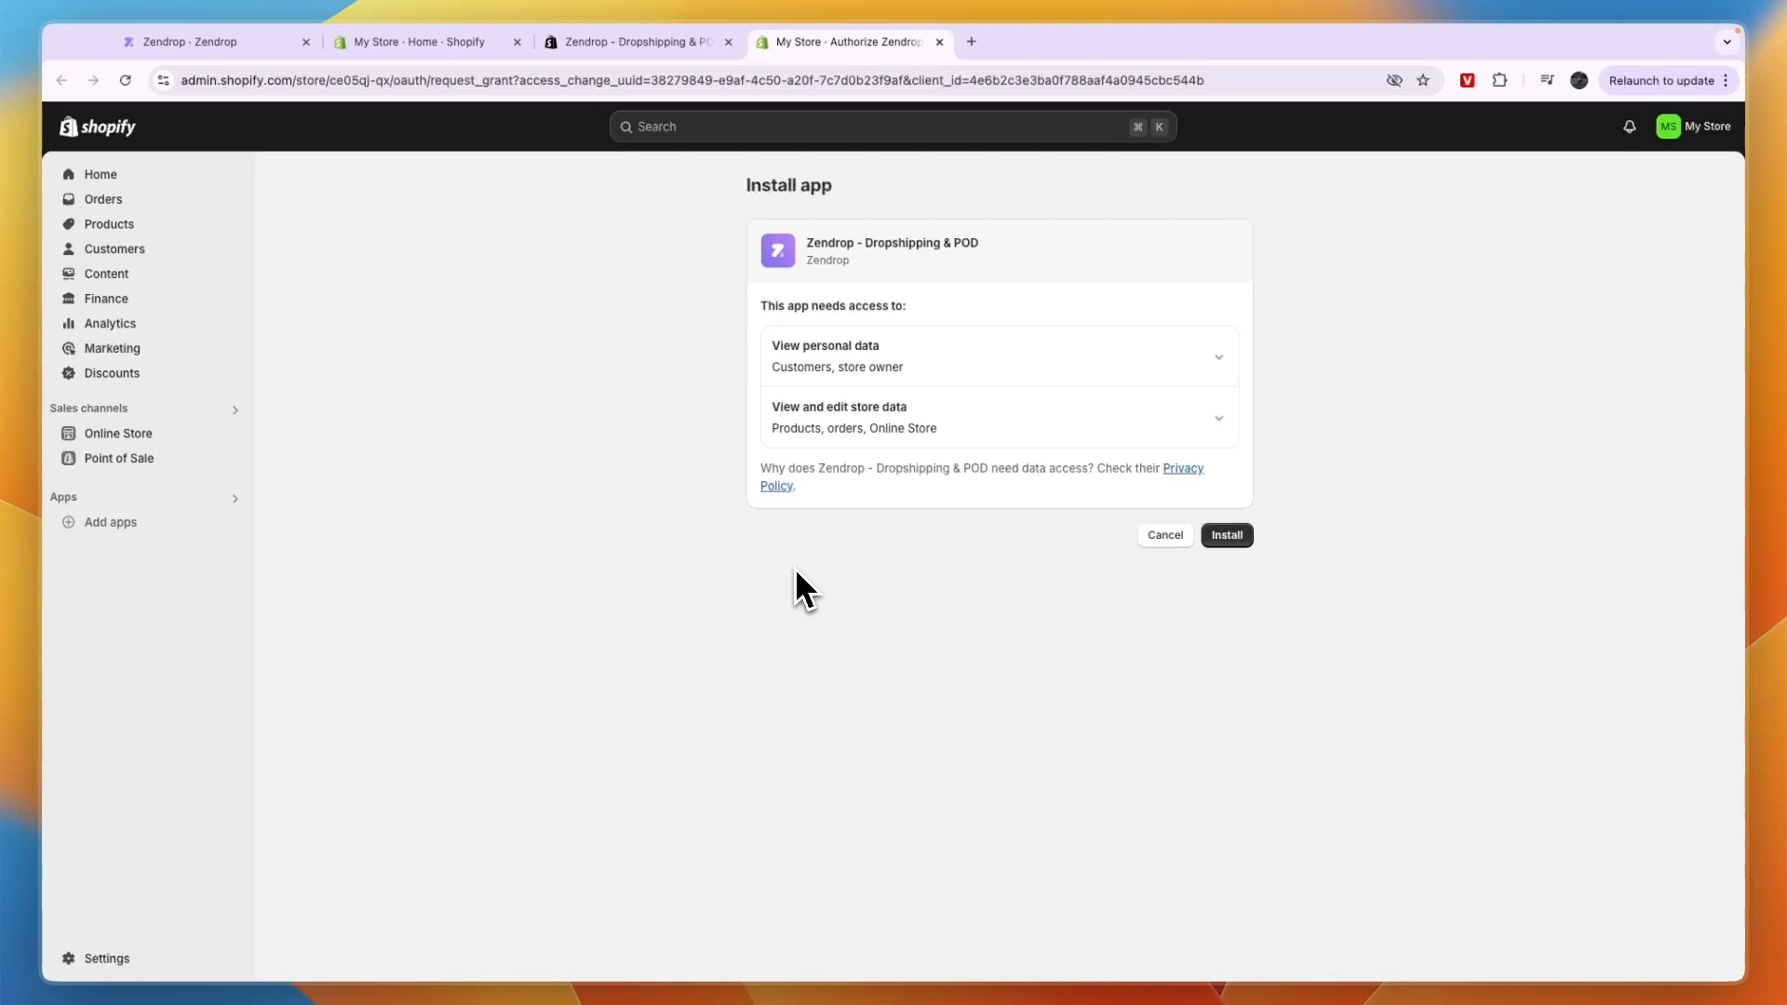
pyautogui.click(1225, 535)
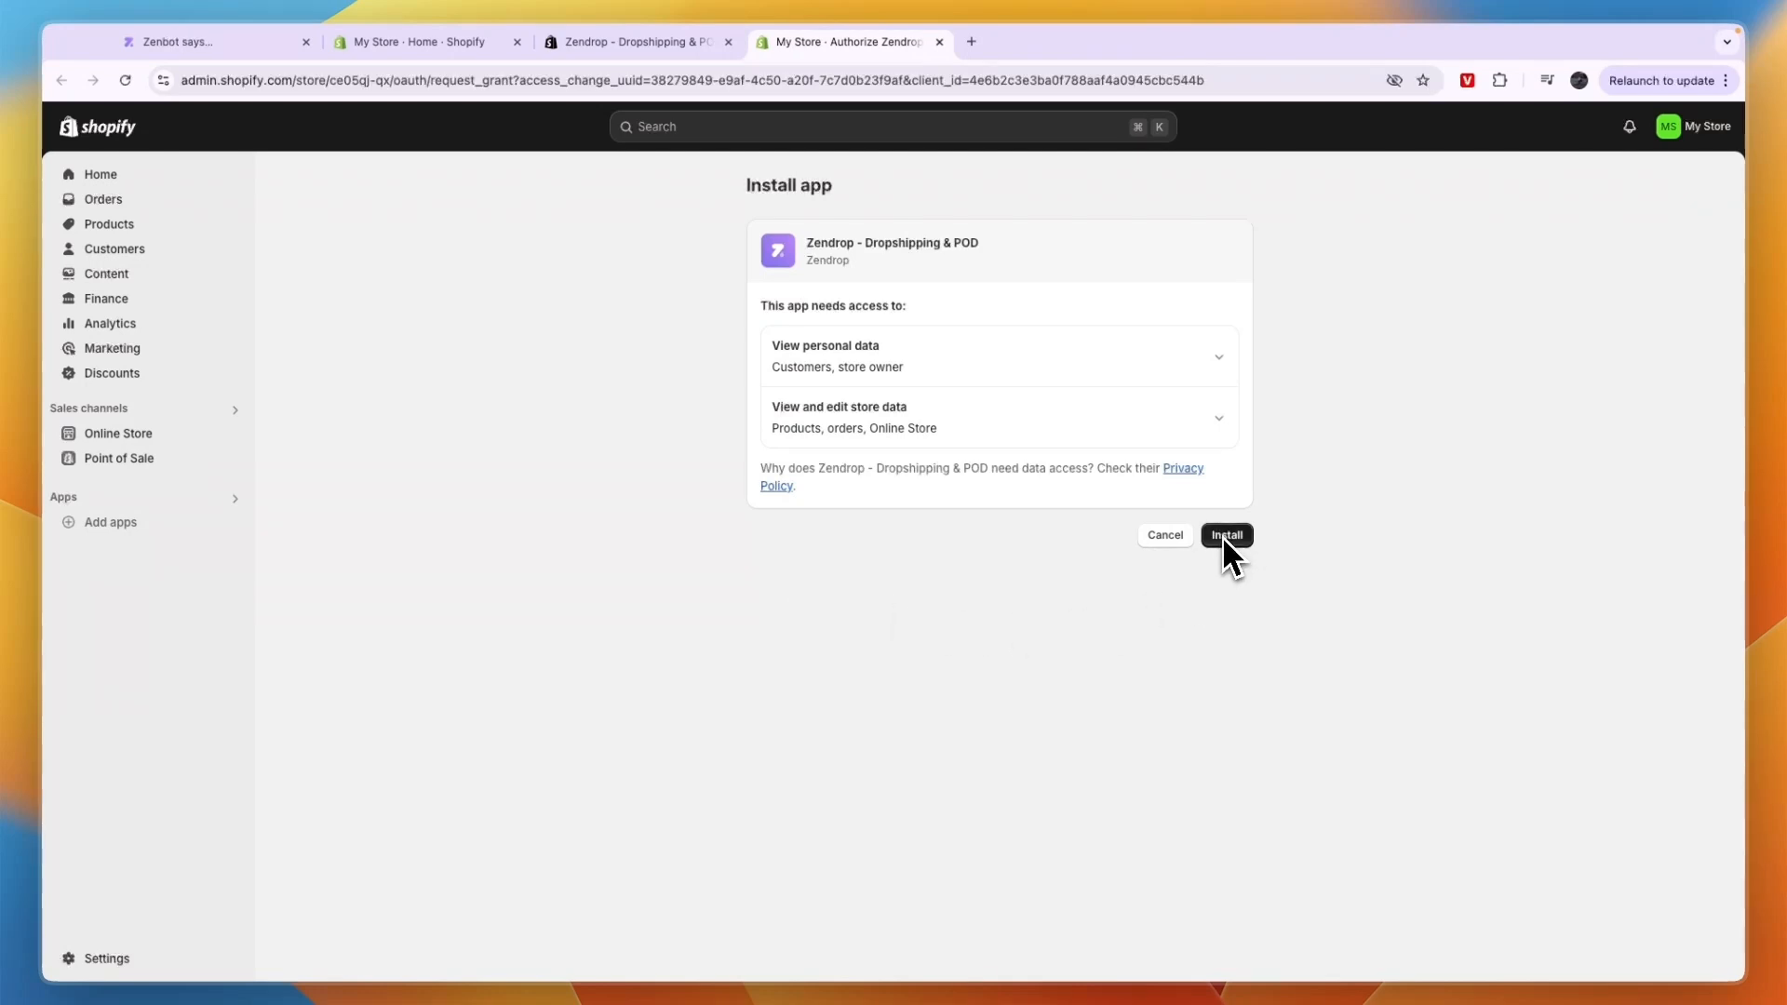
pyautogui.click(1226, 536)
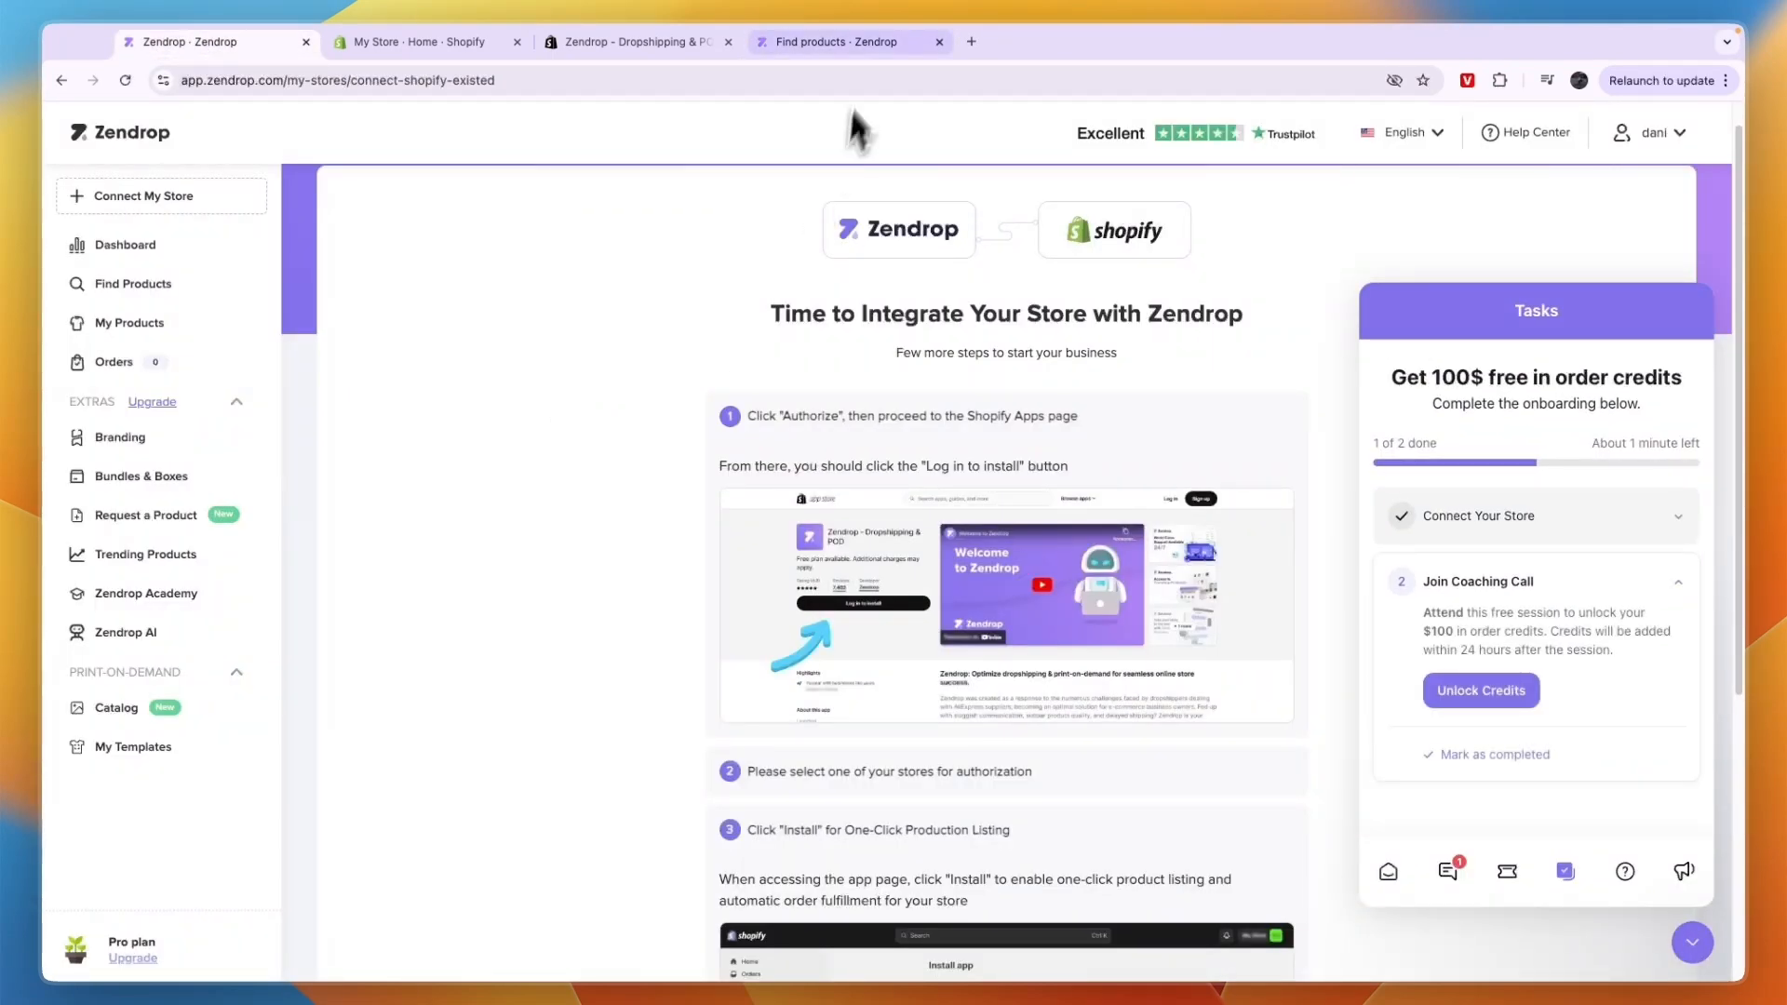
# Step: Add the Acne Removal 8 Pieces Suit Beauty Tools product and import it to My Store
pyautogui.click(132, 290)
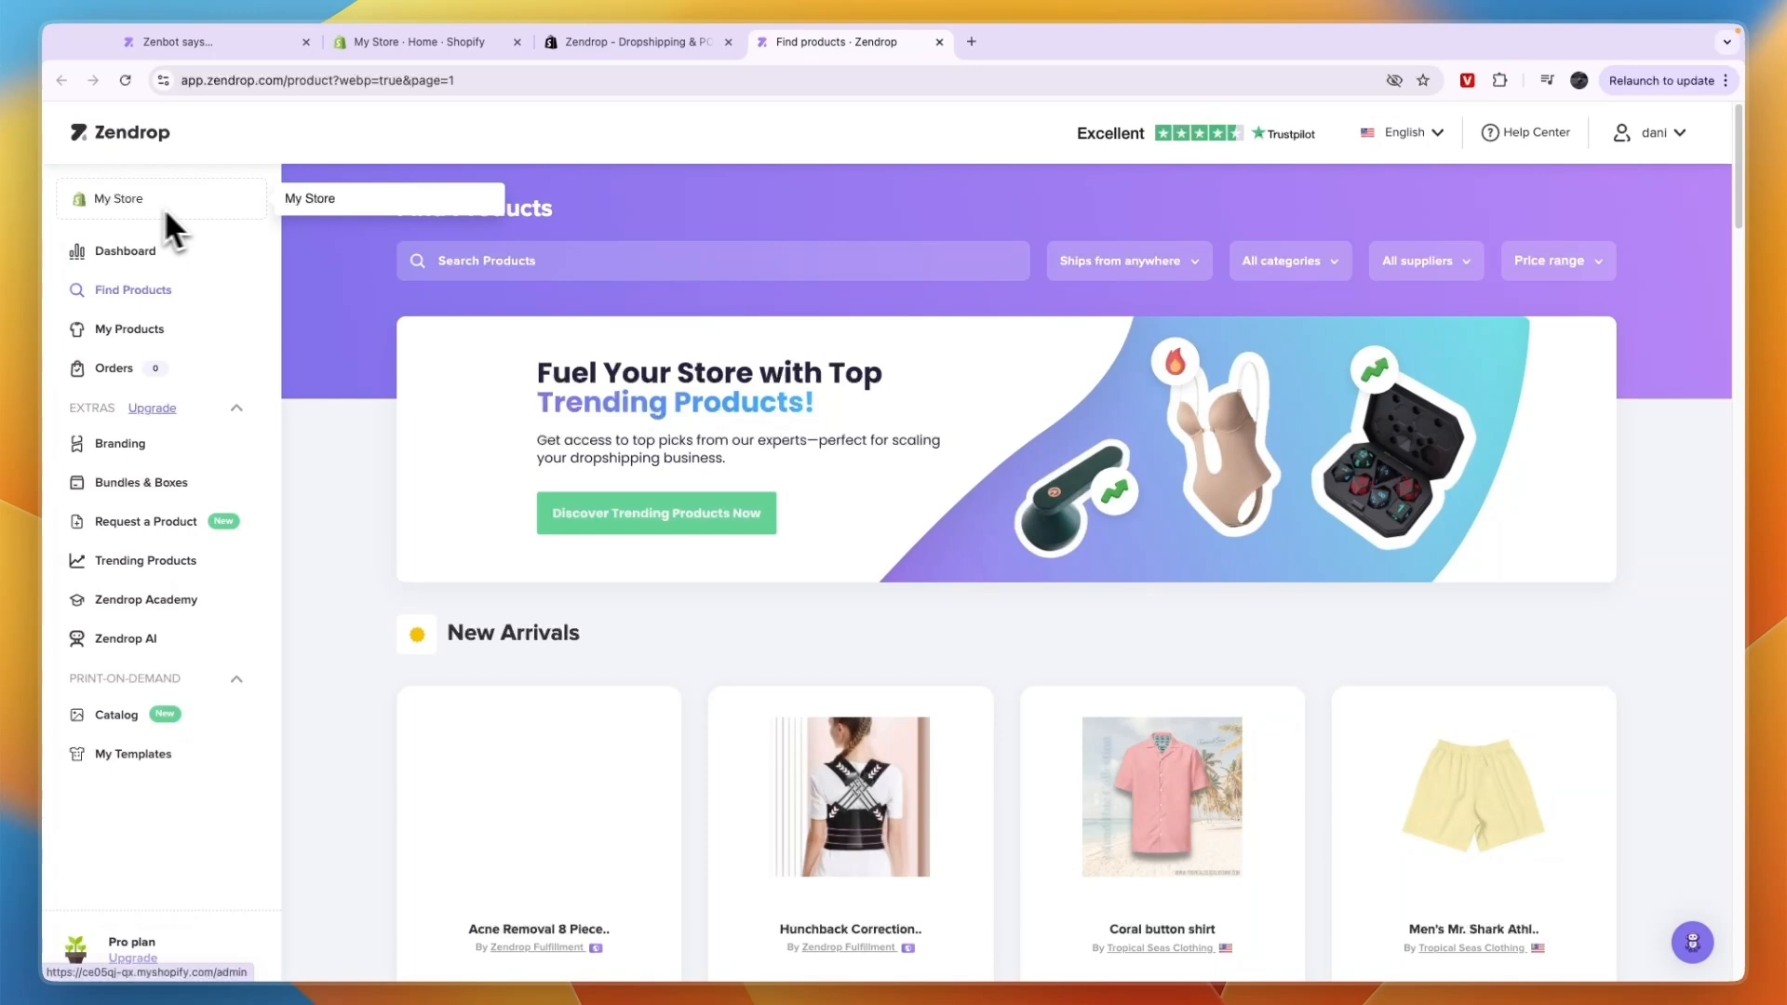
pyautogui.scroll(-3)
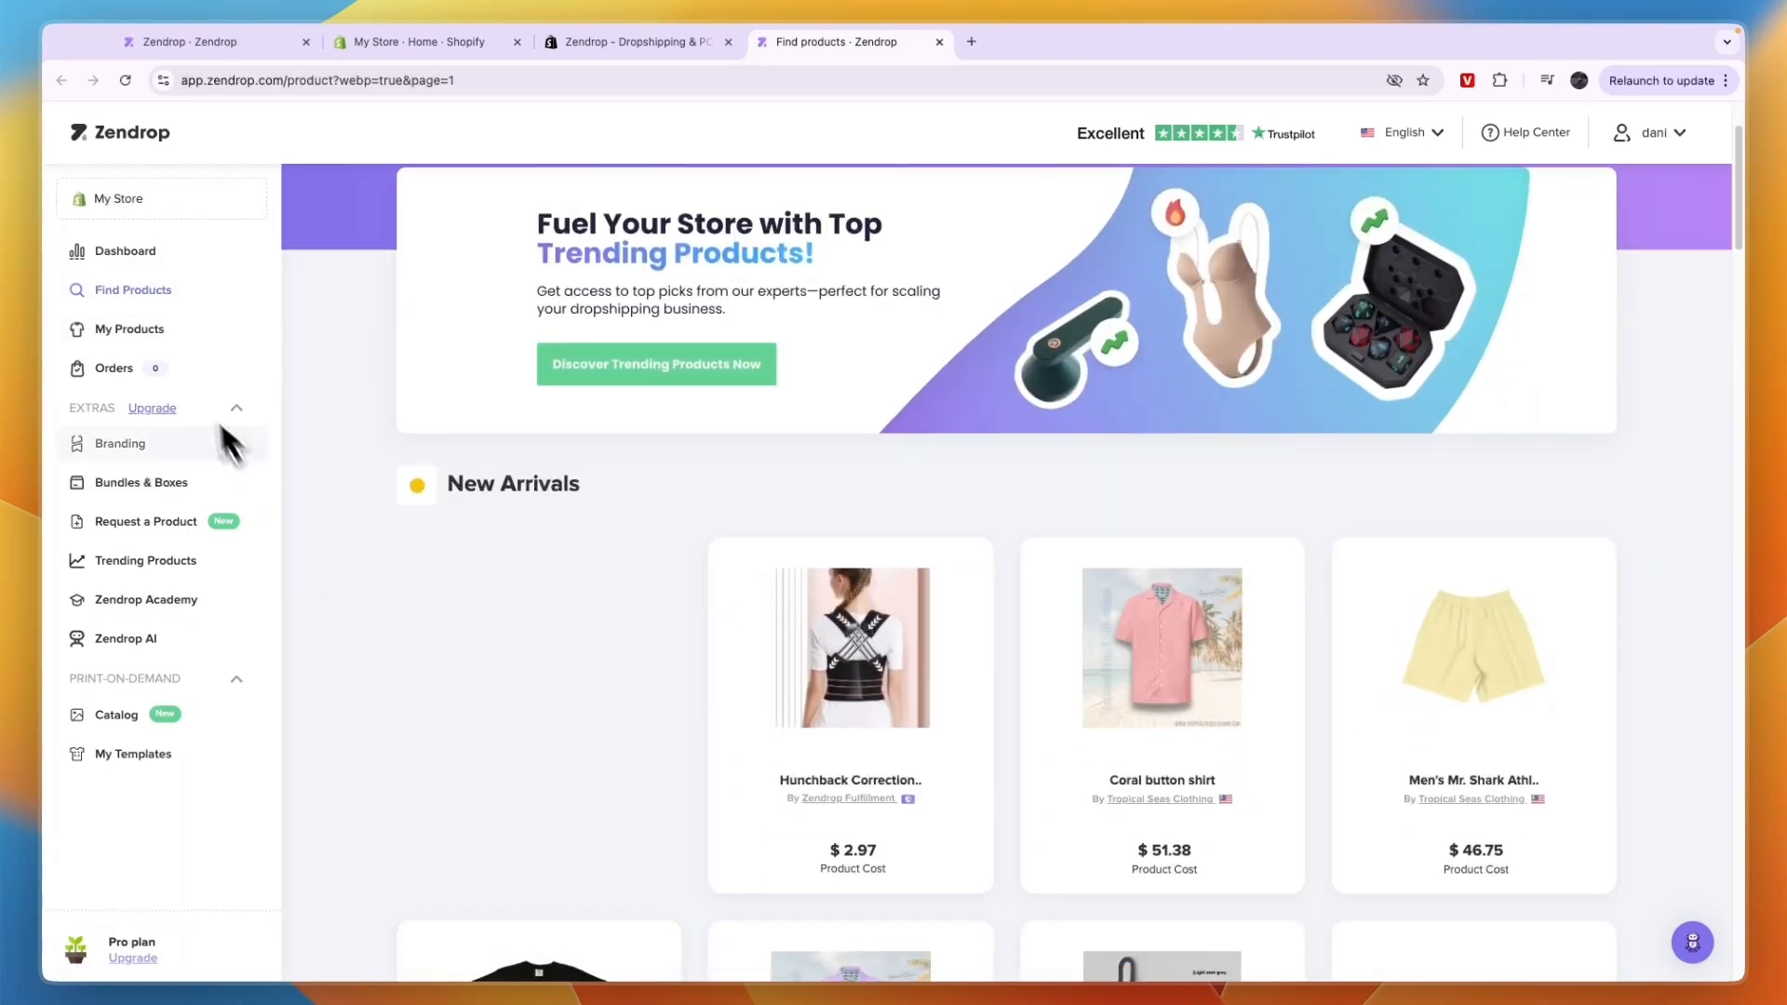
pyautogui.click(129, 328)
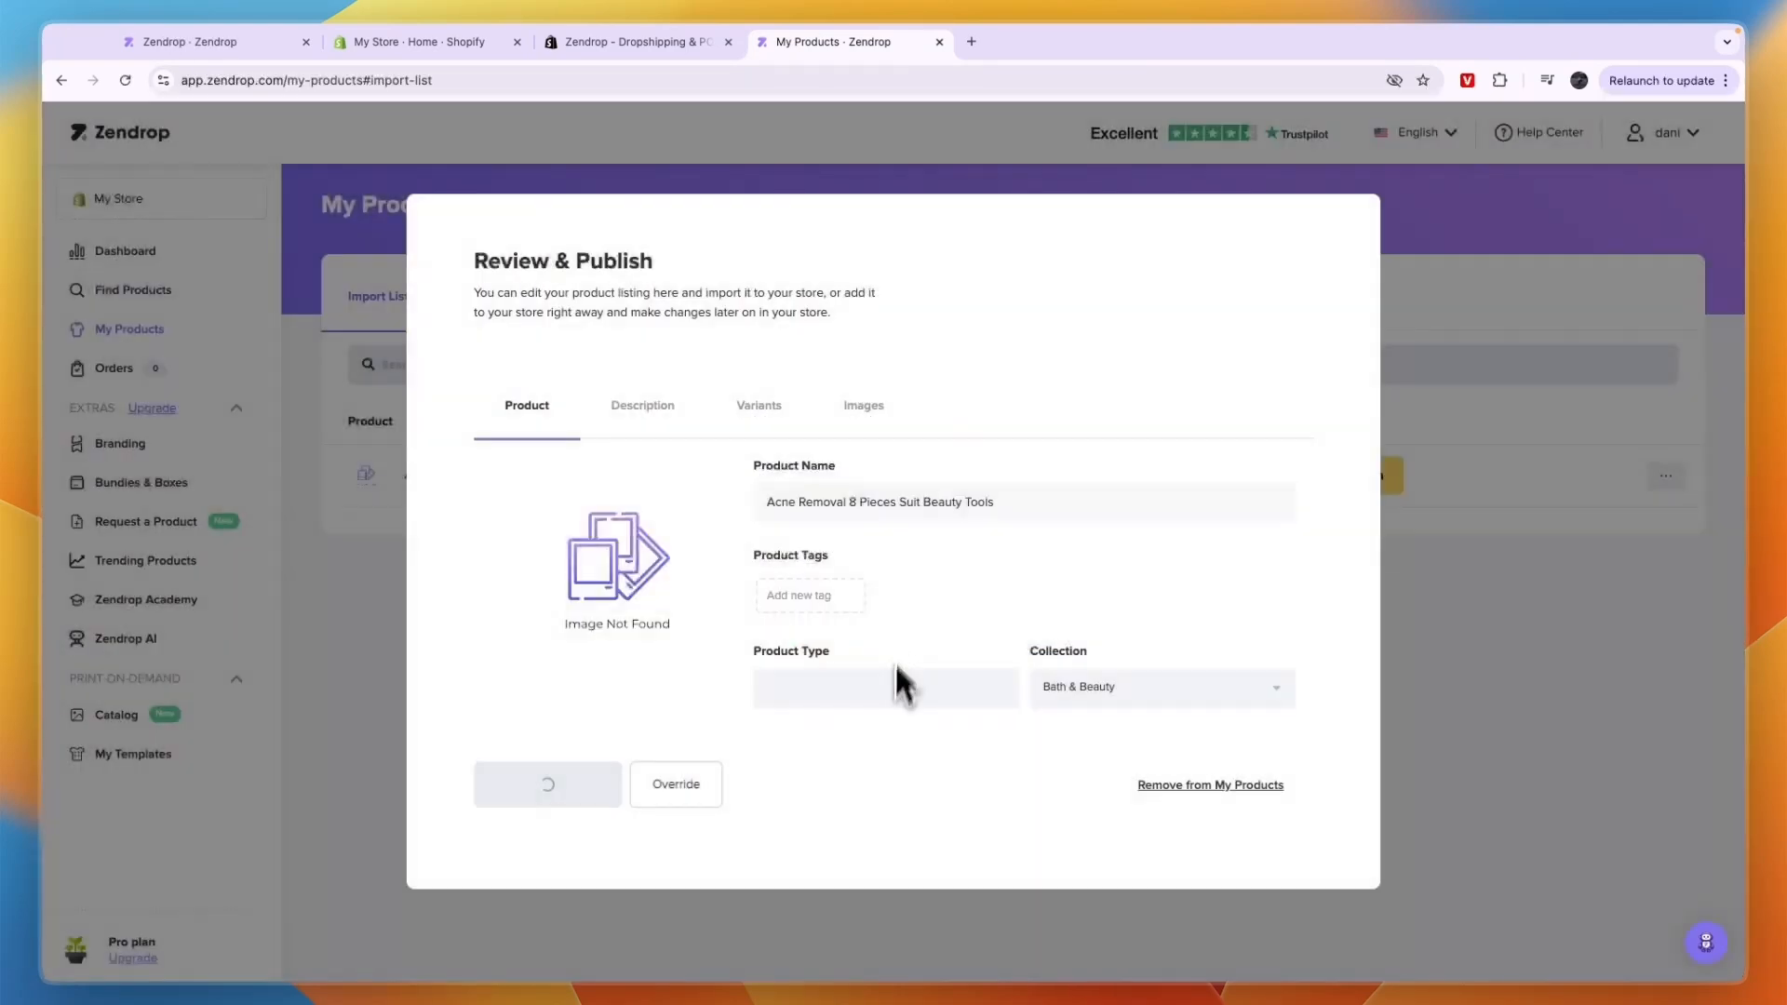
pyautogui.click(428, 43)
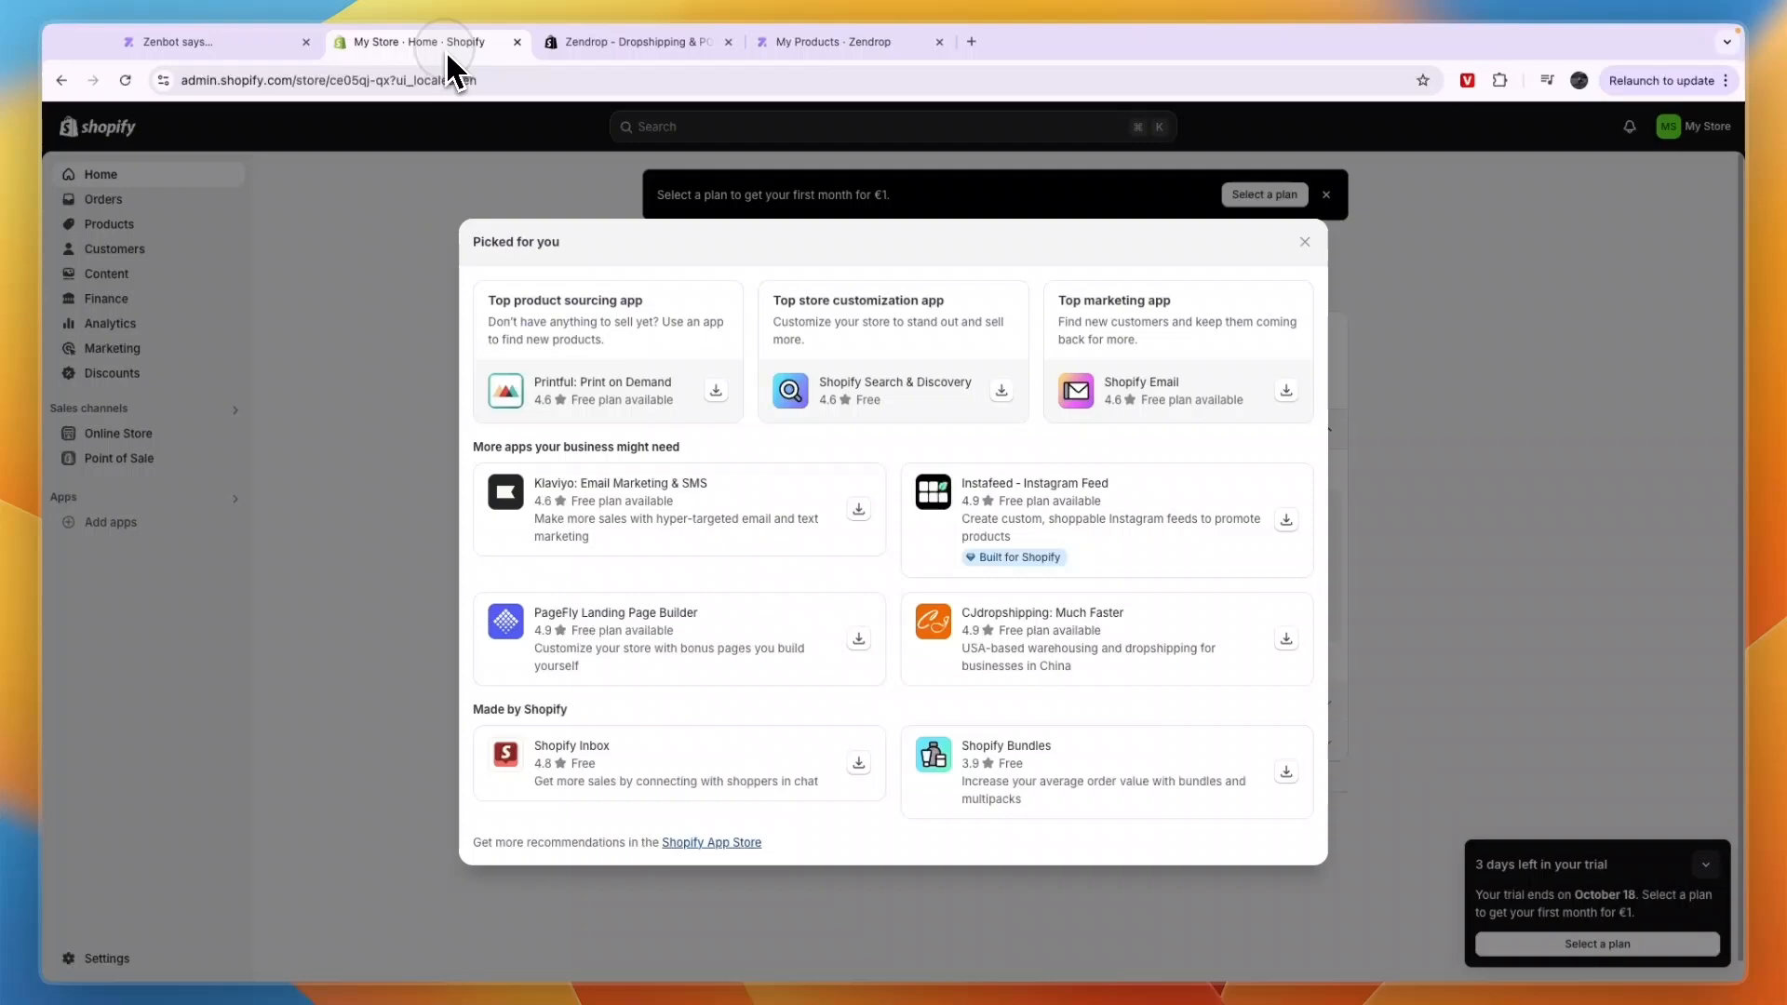
pyautogui.click(1303, 242)
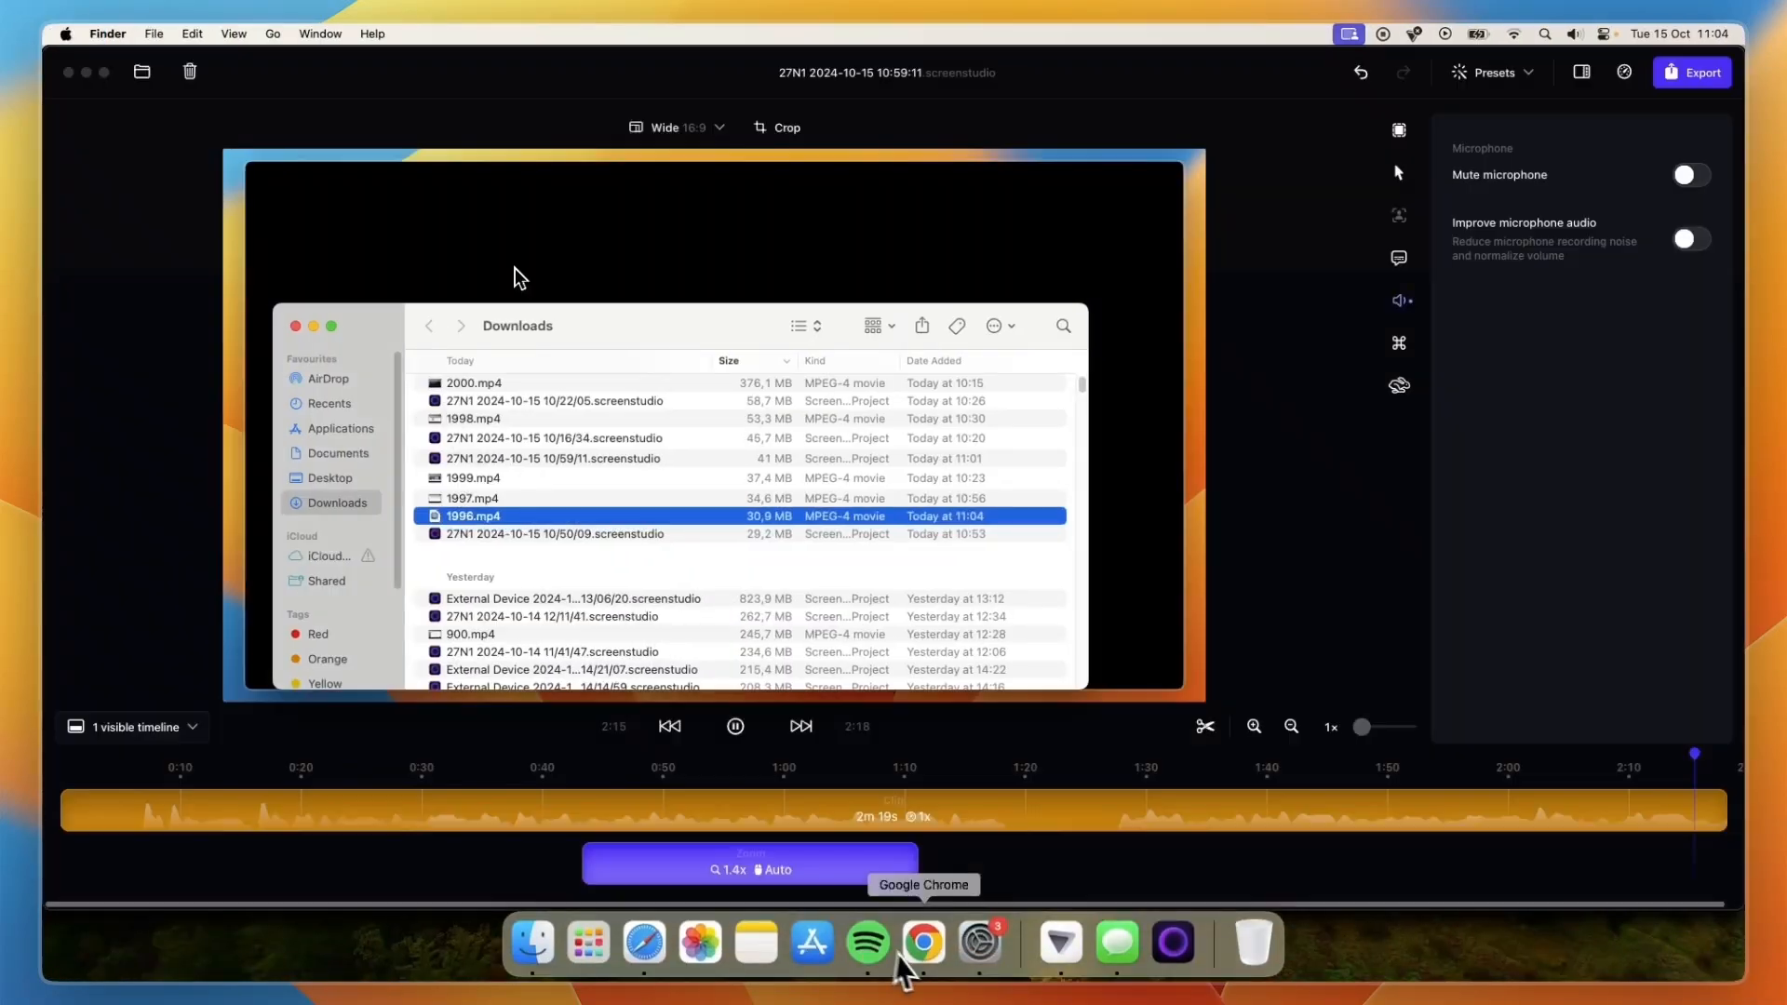
# Step: Preview the Acne Removal product on the storefront, then confirm it shows as Linked in Zendrop My Products
pyautogui.click(923, 942)
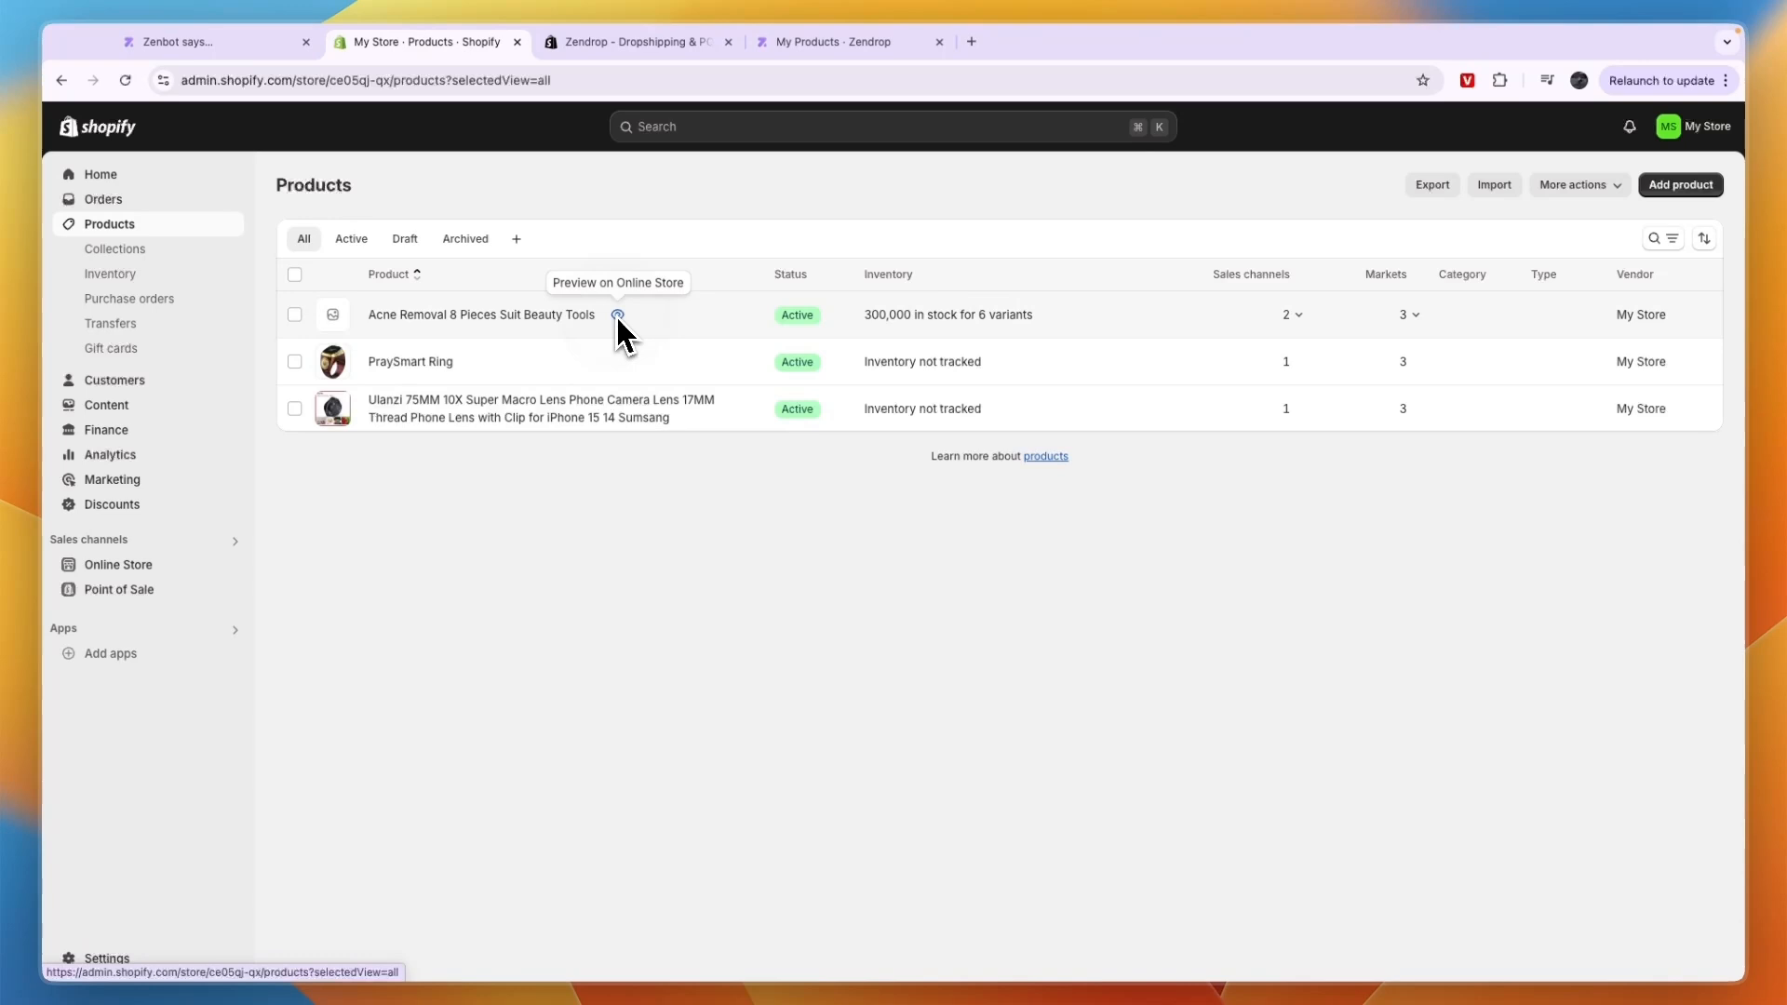
pyautogui.click(616, 314)
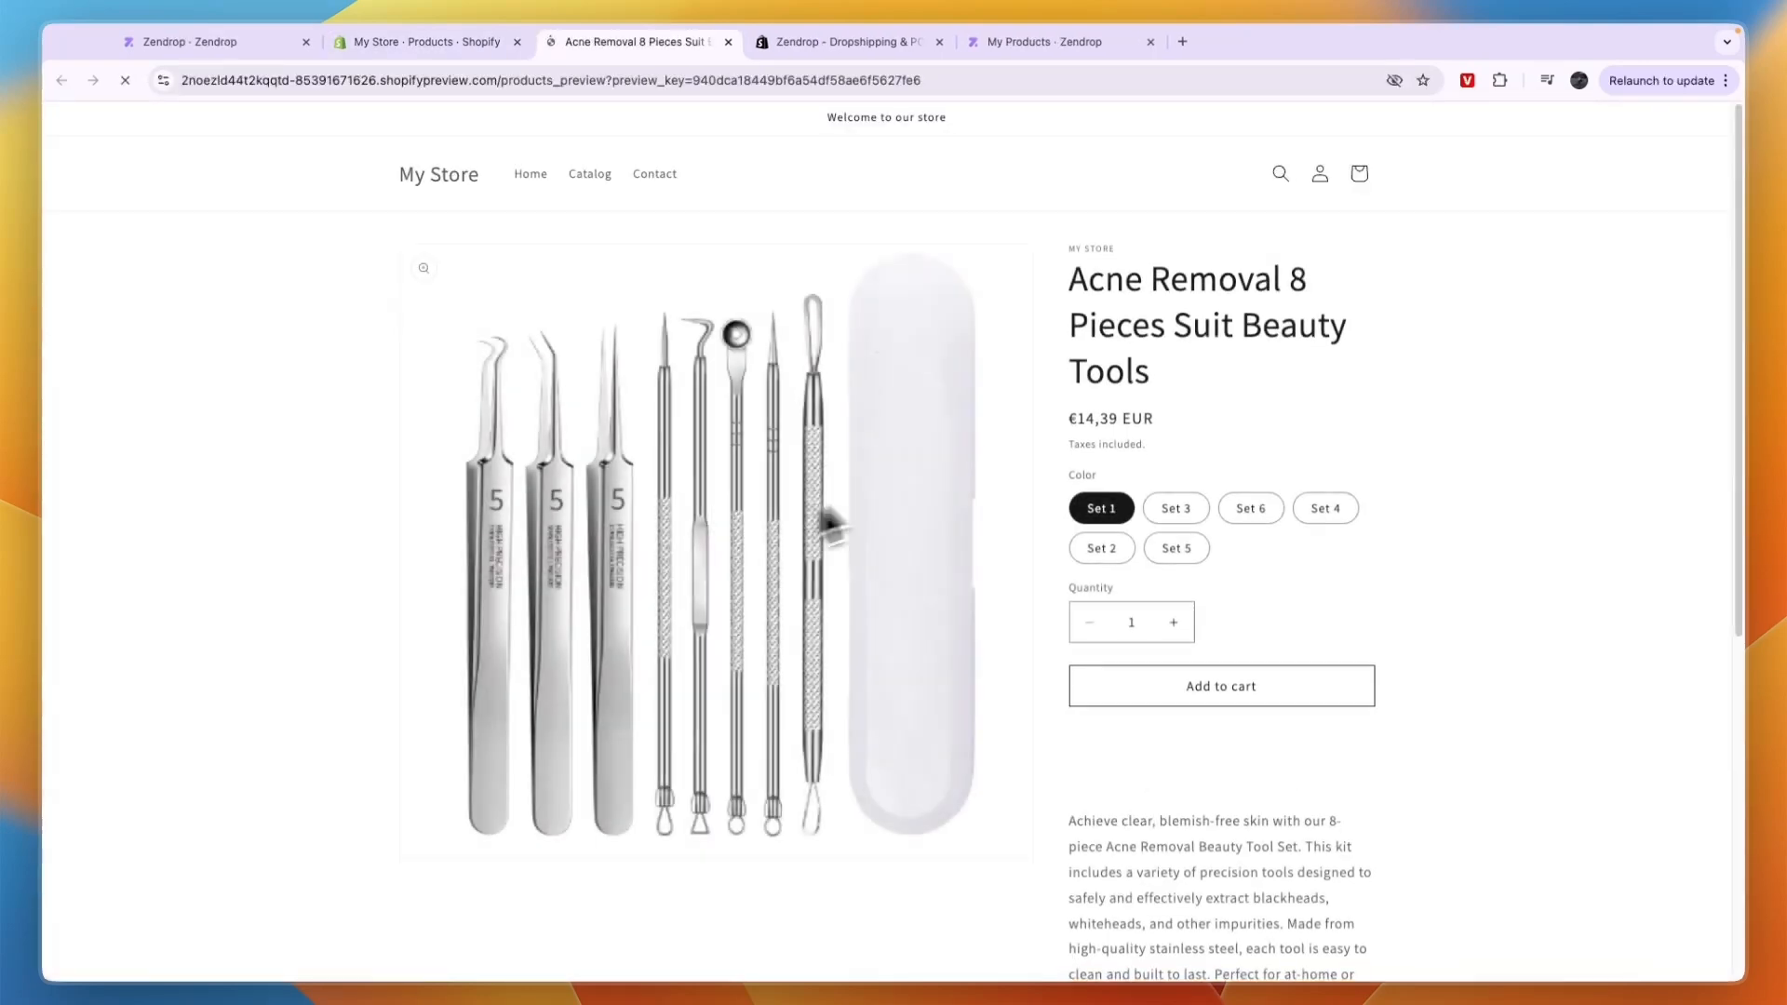
pyautogui.click(426, 41)
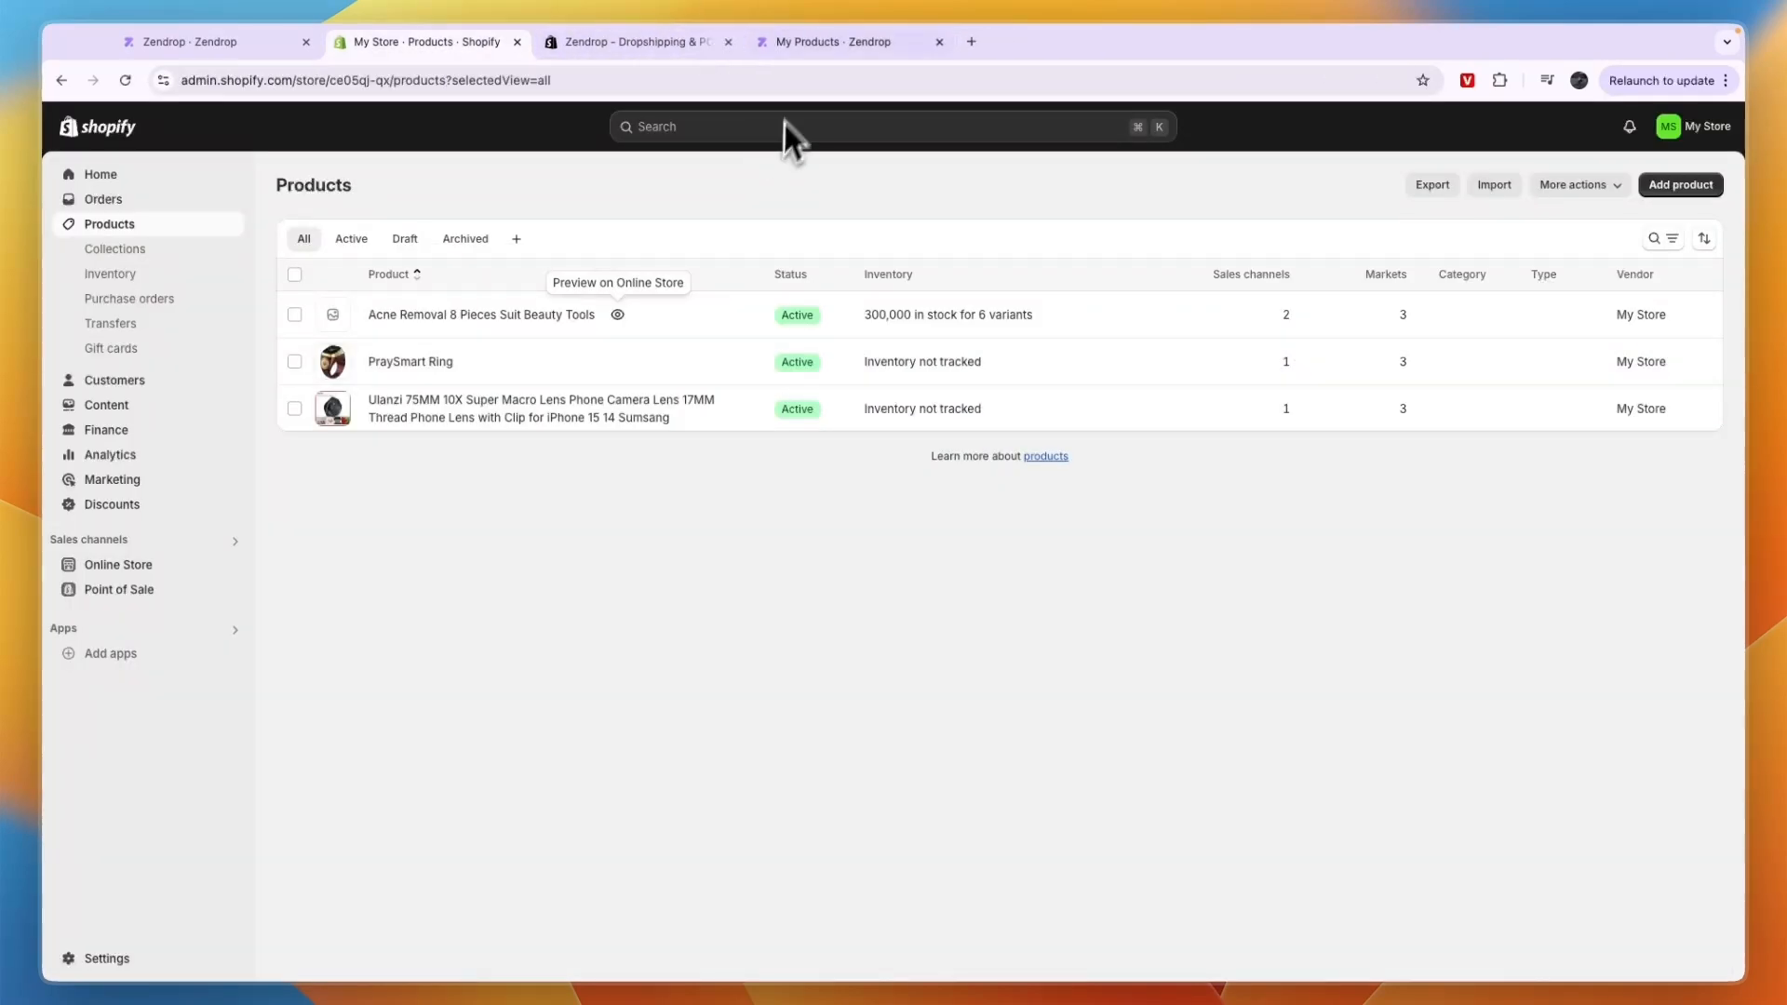
pyautogui.click(838, 43)
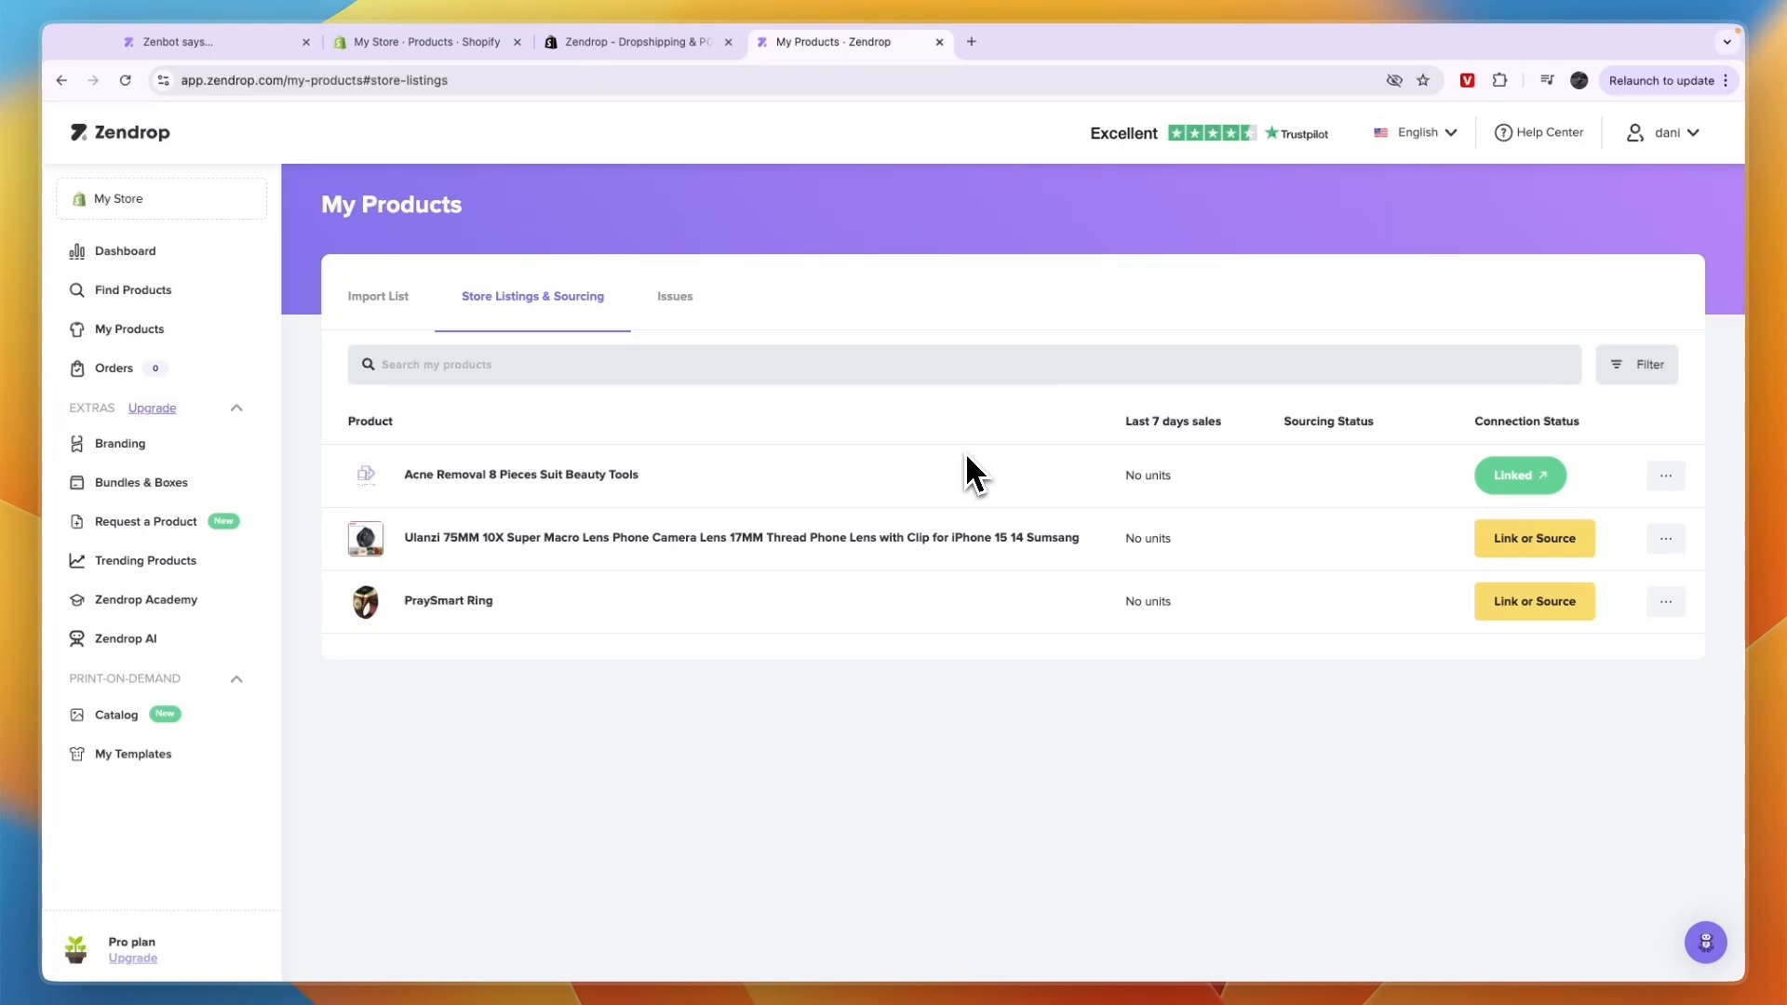